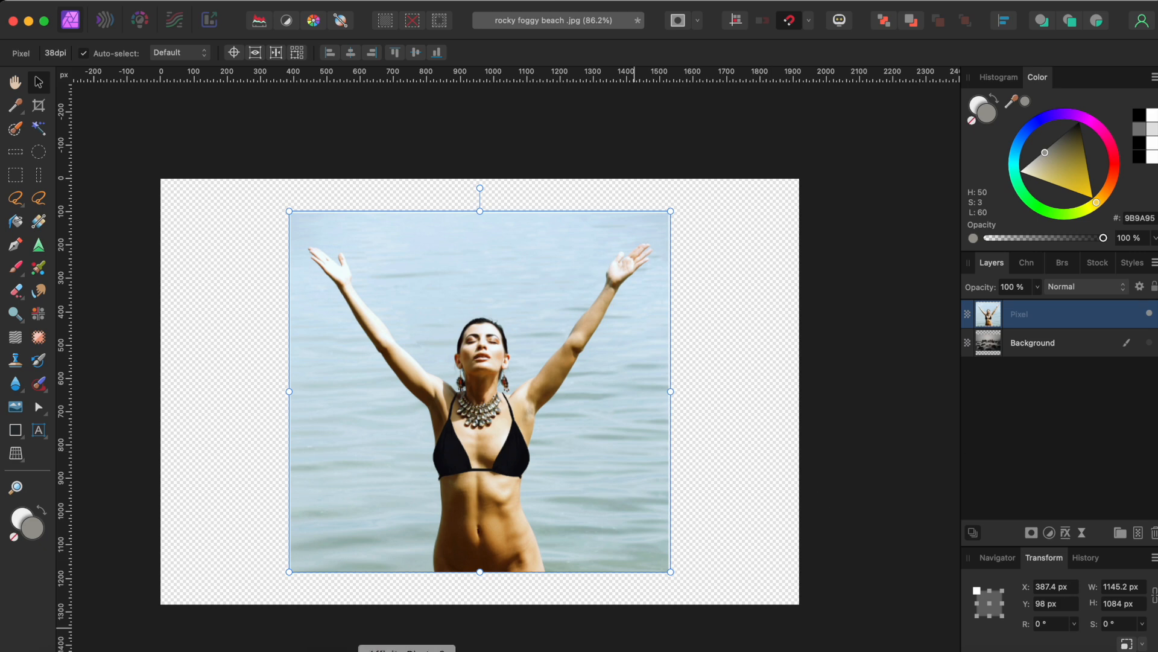
# Paint a selection over the woman with the Selection Brush, including her raised hand.
pyautogui.click(14, 129)
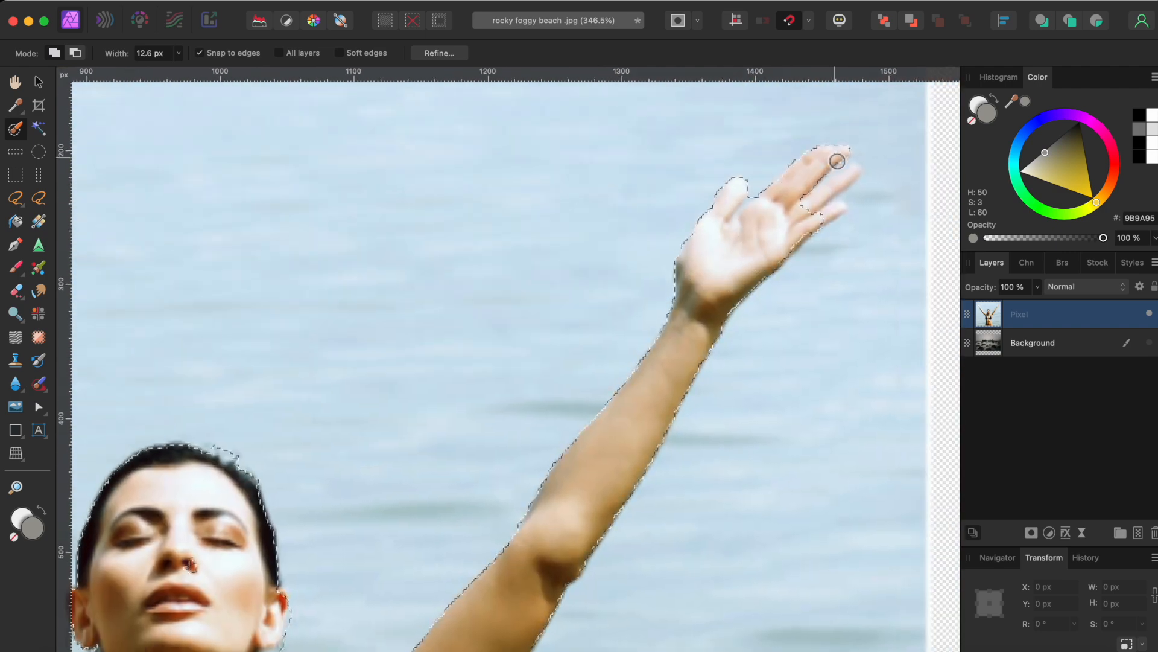
pyautogui.click(436, 52)
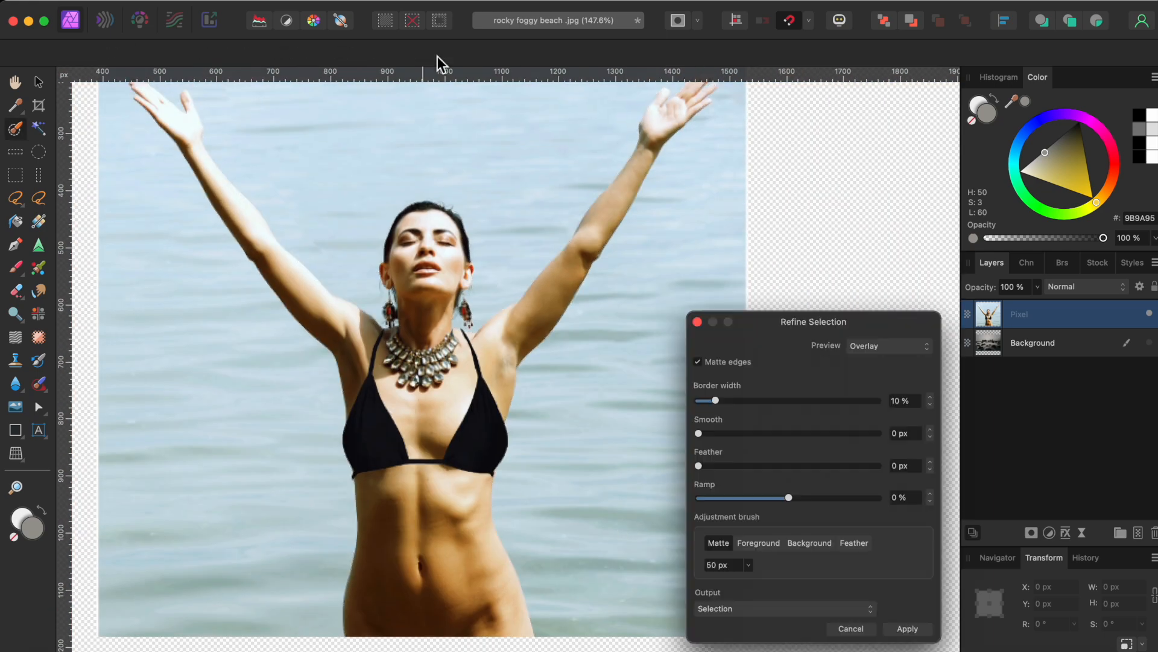
# Output the refined selection as a new layer with mask and apply it.
pyautogui.click(890, 345)
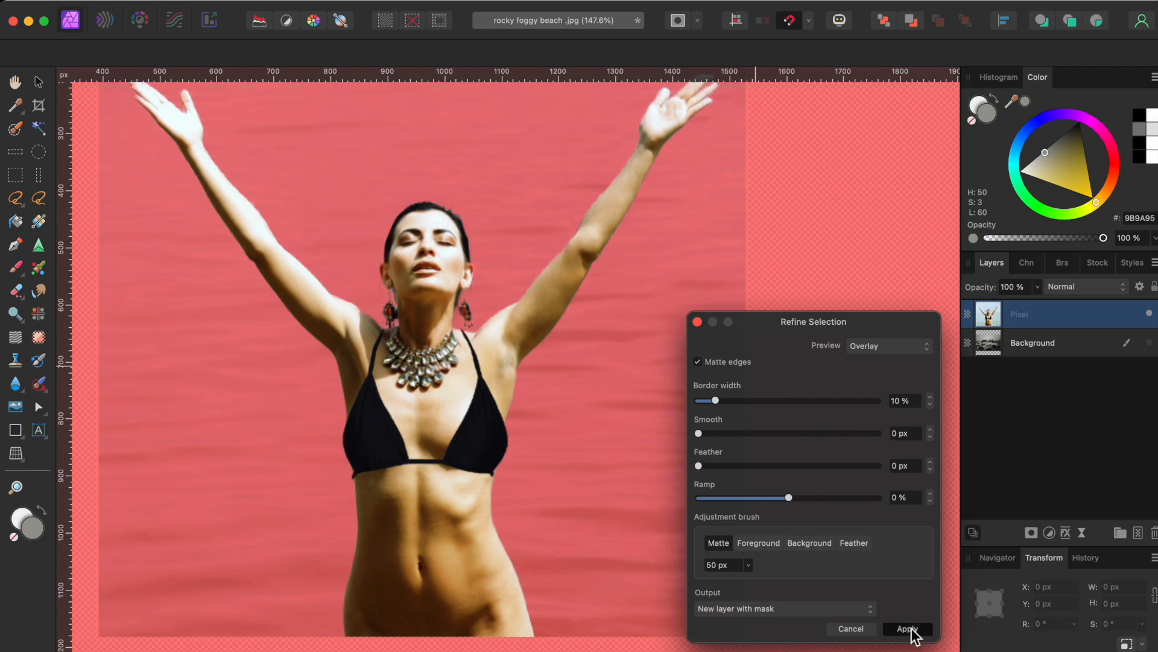
pyautogui.click(907, 628)
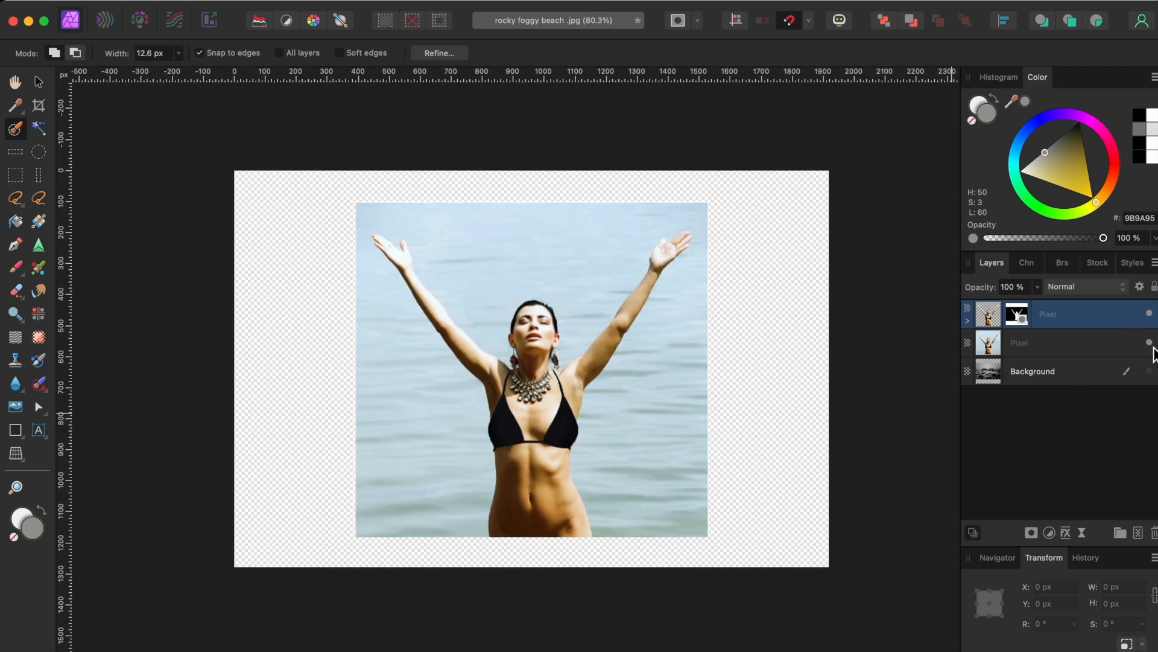
# Delete the original layer and set the HSL adjustment to -100% saturation and about -28% luminosity.
pyautogui.click(1148, 370)
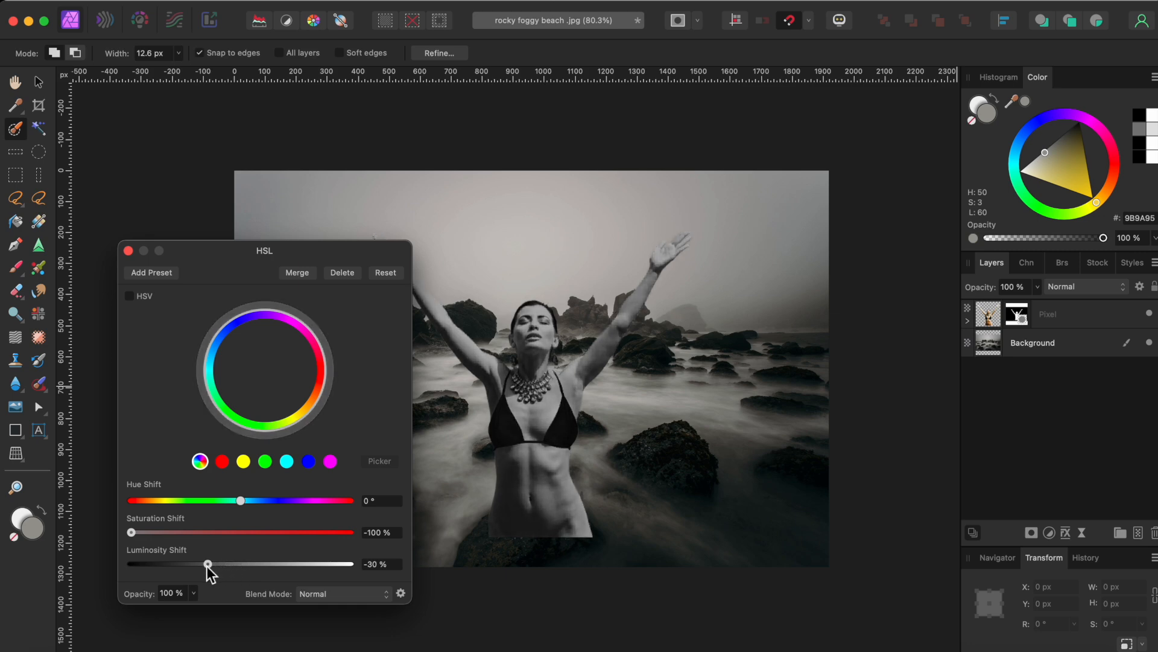
pyautogui.moveTo(207, 564); pyautogui.dragTo(206, 563)
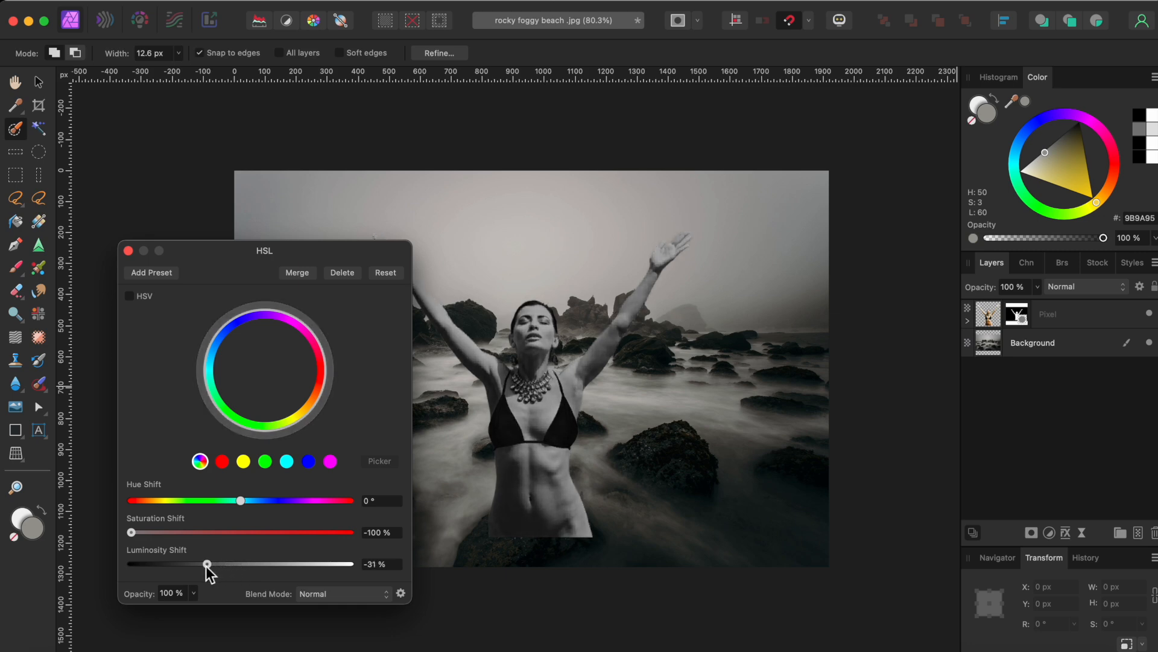
pyautogui.moveTo(206, 564); pyautogui.dragTo(208, 563)
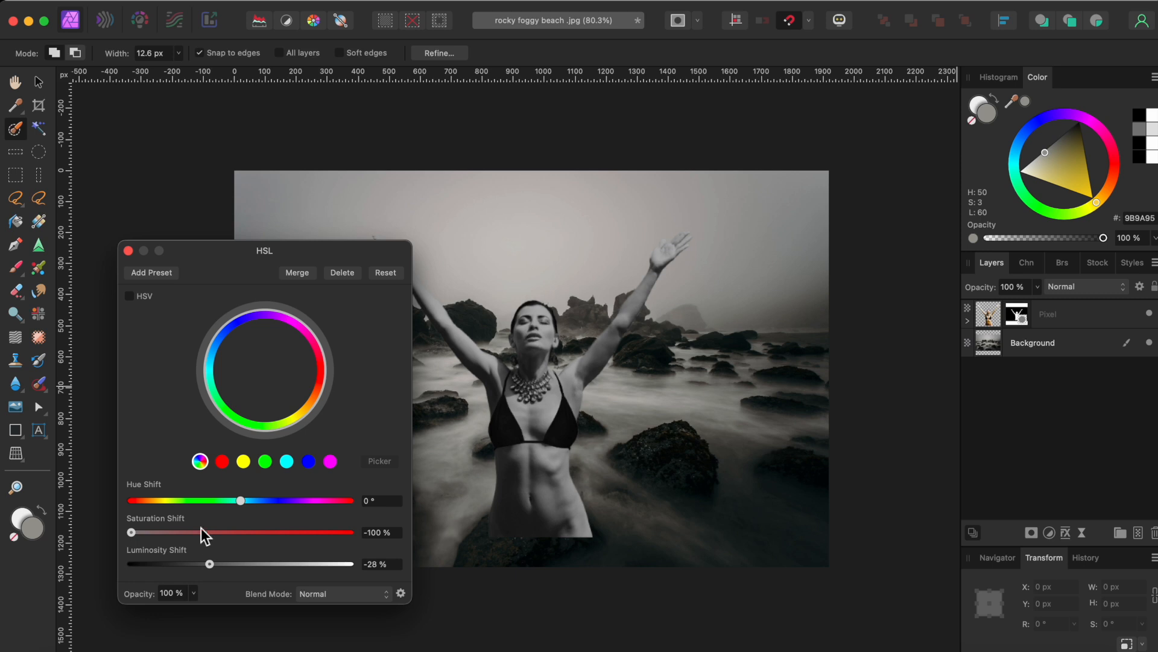
pyautogui.click(128, 251)
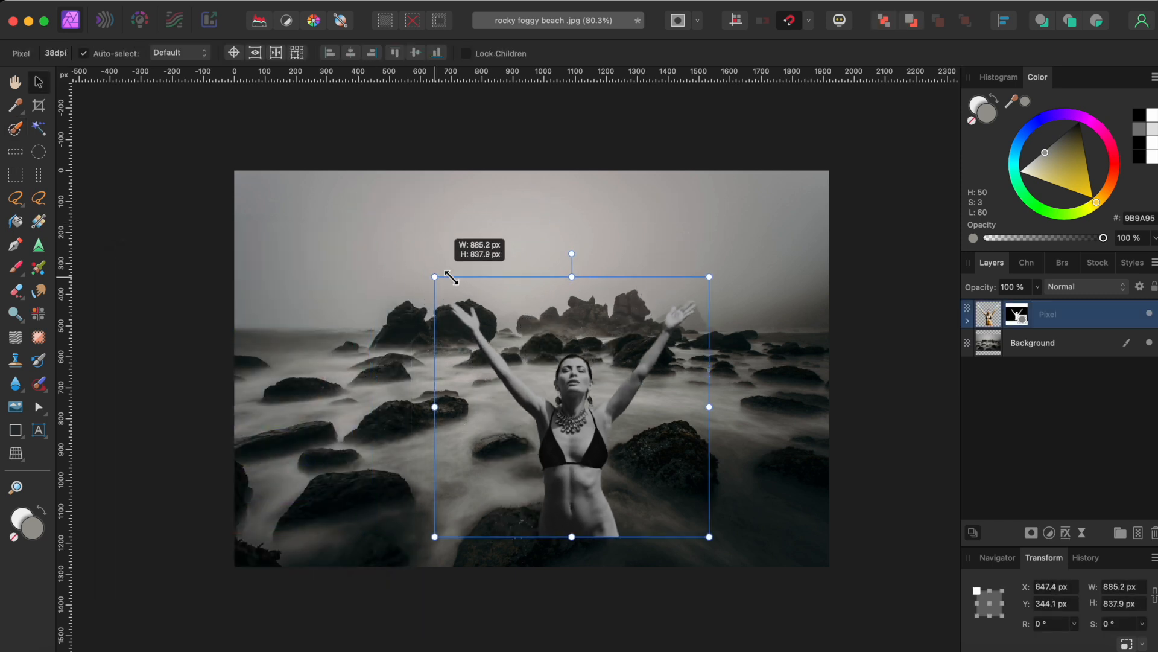
# Scale the woman layer down and centre her among the misty rocks.
pyautogui.moveTo(435, 278); pyautogui.dragTo(487, 303)
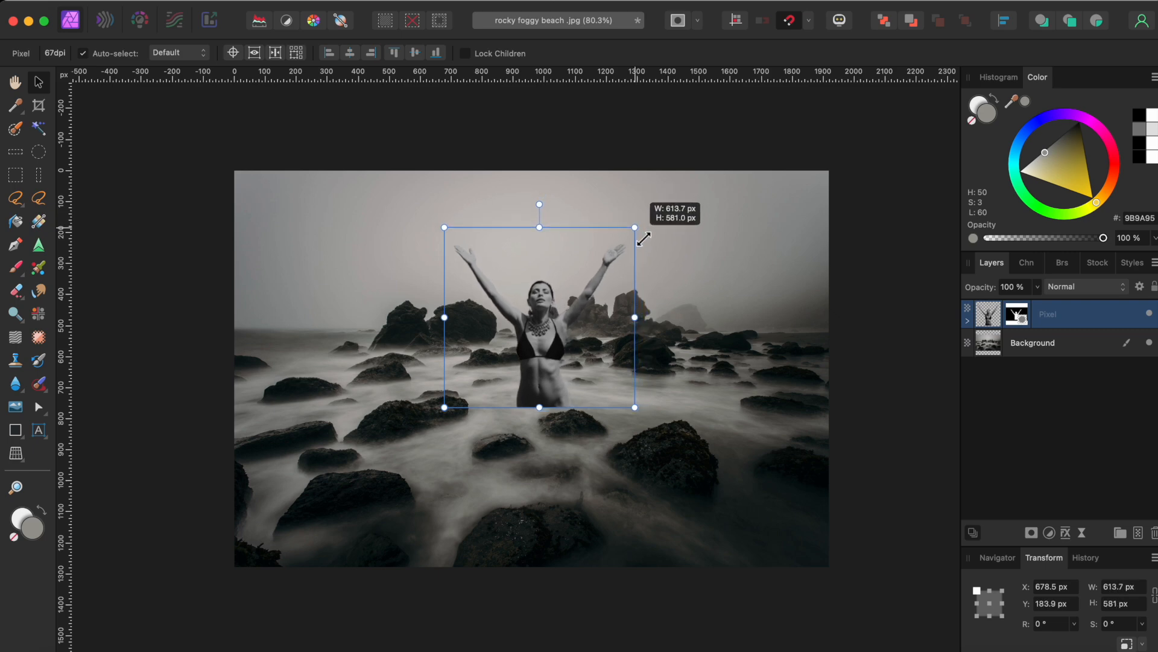
pyautogui.moveTo(539, 317); pyautogui.dragTo(557, 310)
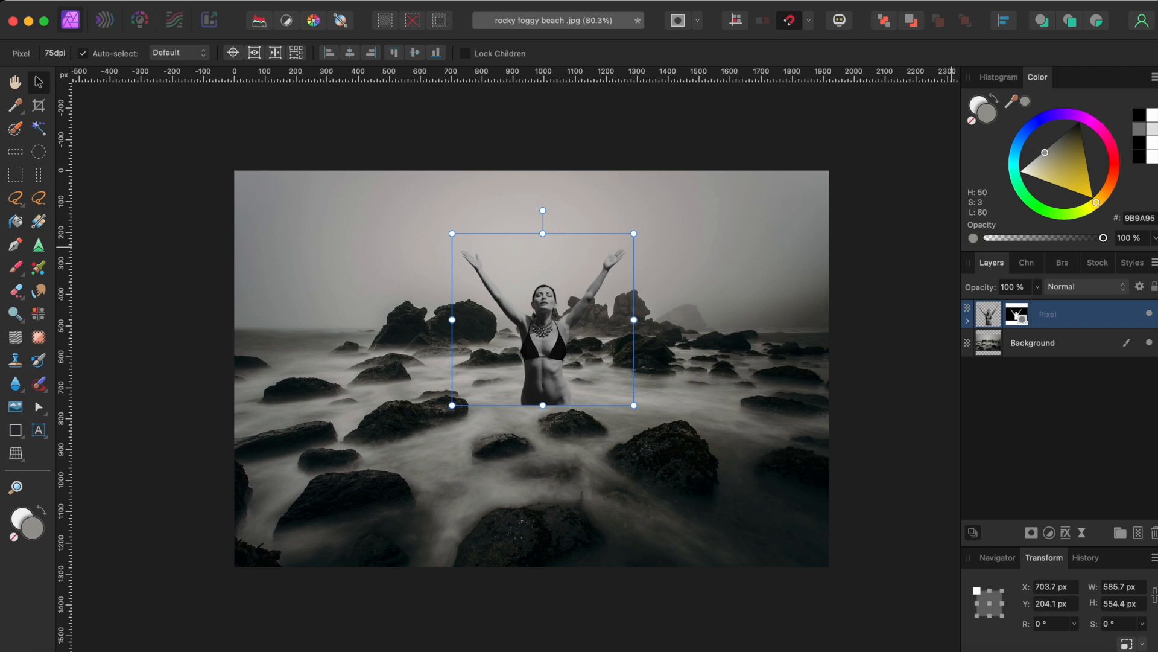
pyautogui.moveTo(196, 157)
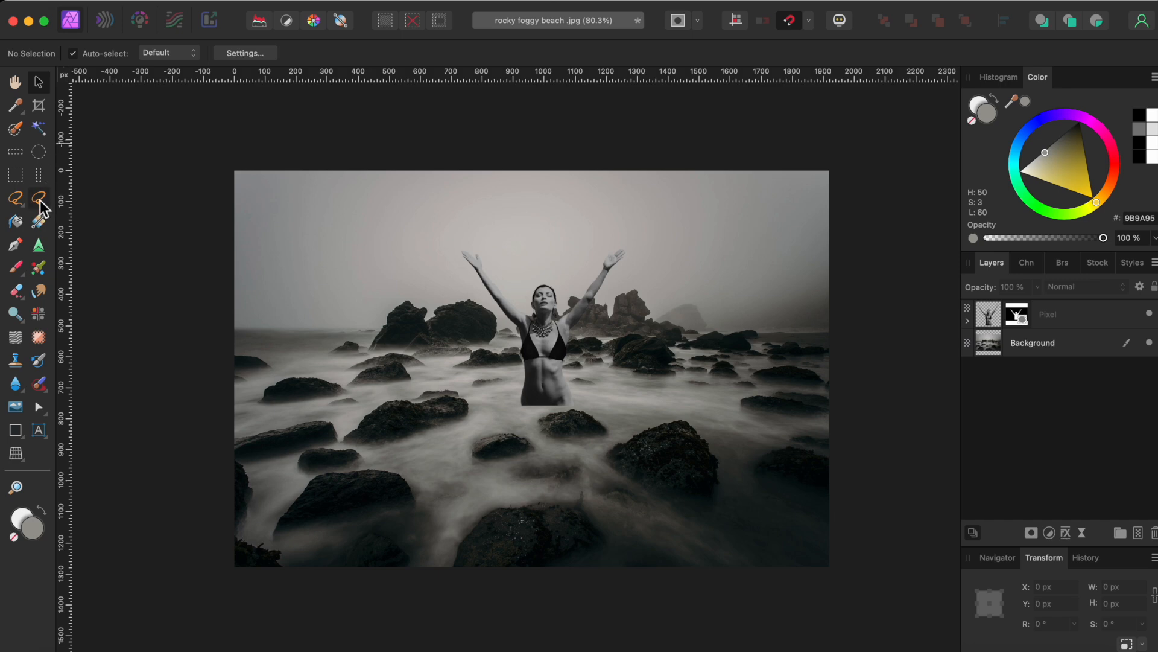
pyautogui.click(15, 196)
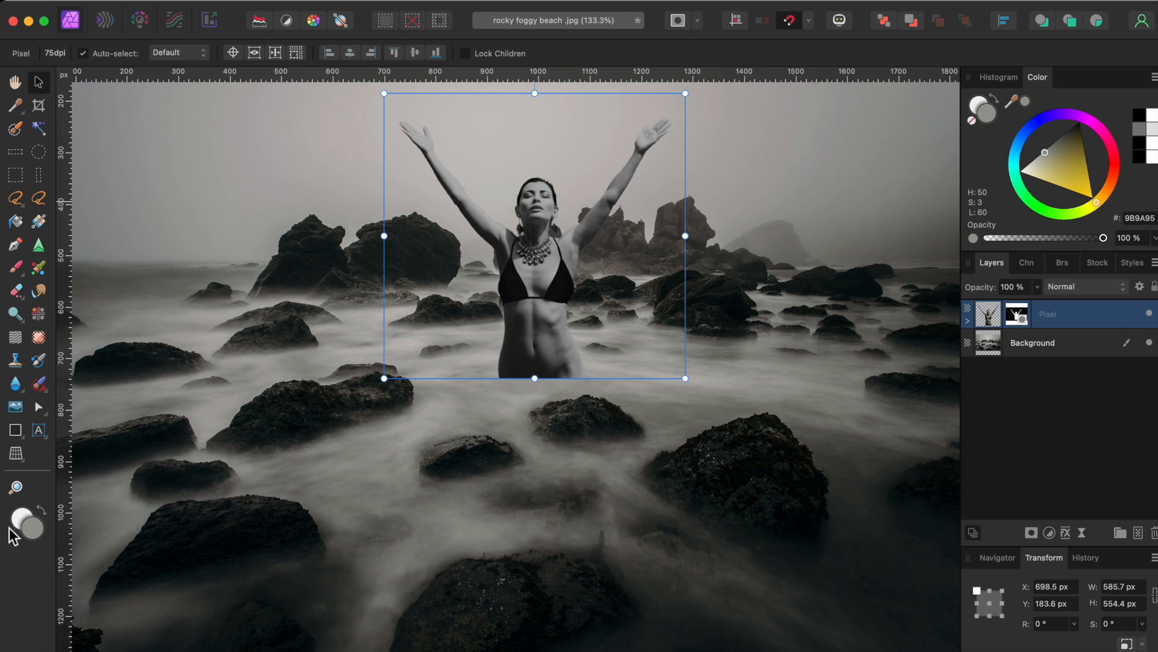
# Copy a freehand-selected fog patch around her waist from the Background and paste it as the top layer.
pyautogui.click(14, 196)
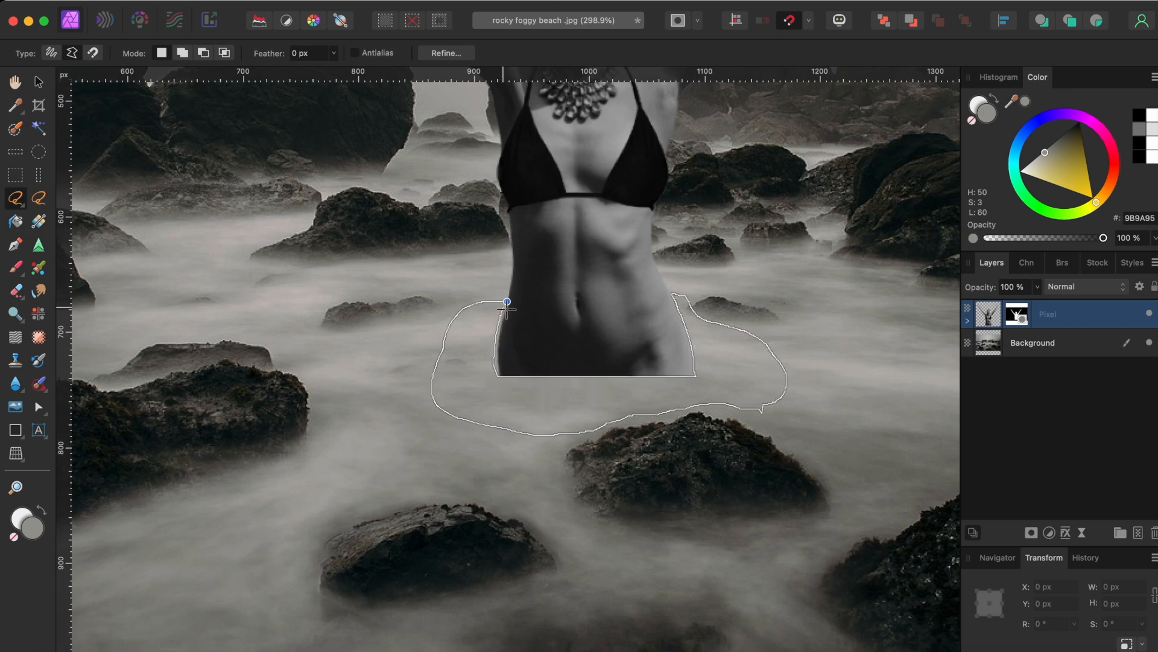
pyautogui.click(508, 303)
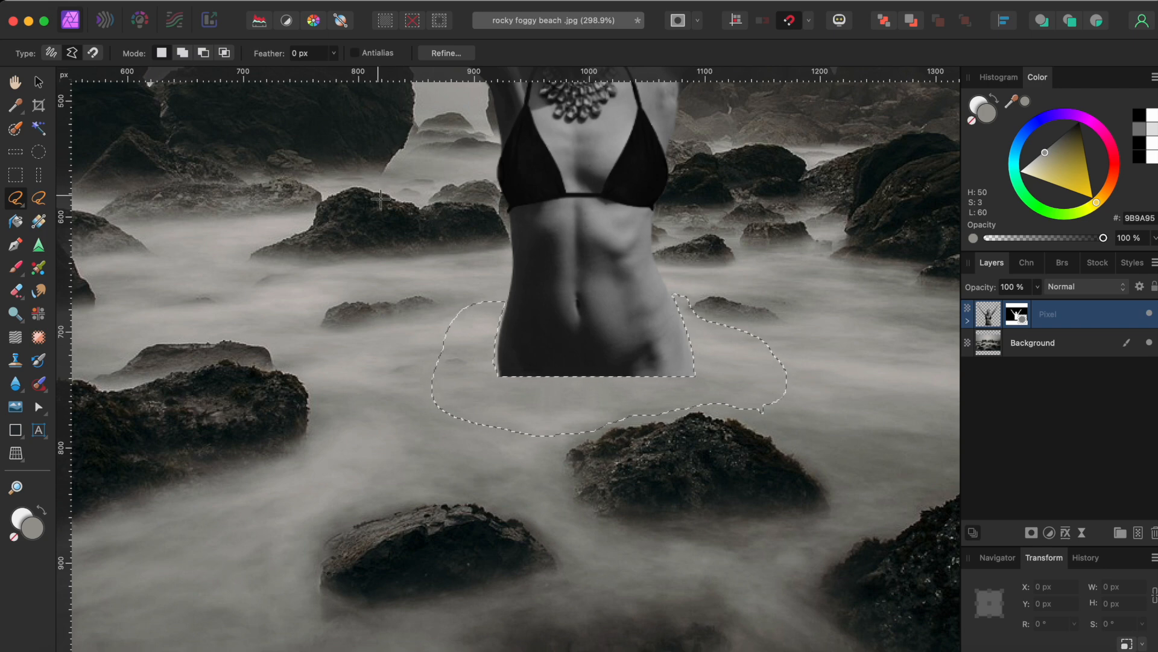
pyautogui.click(1048, 342)
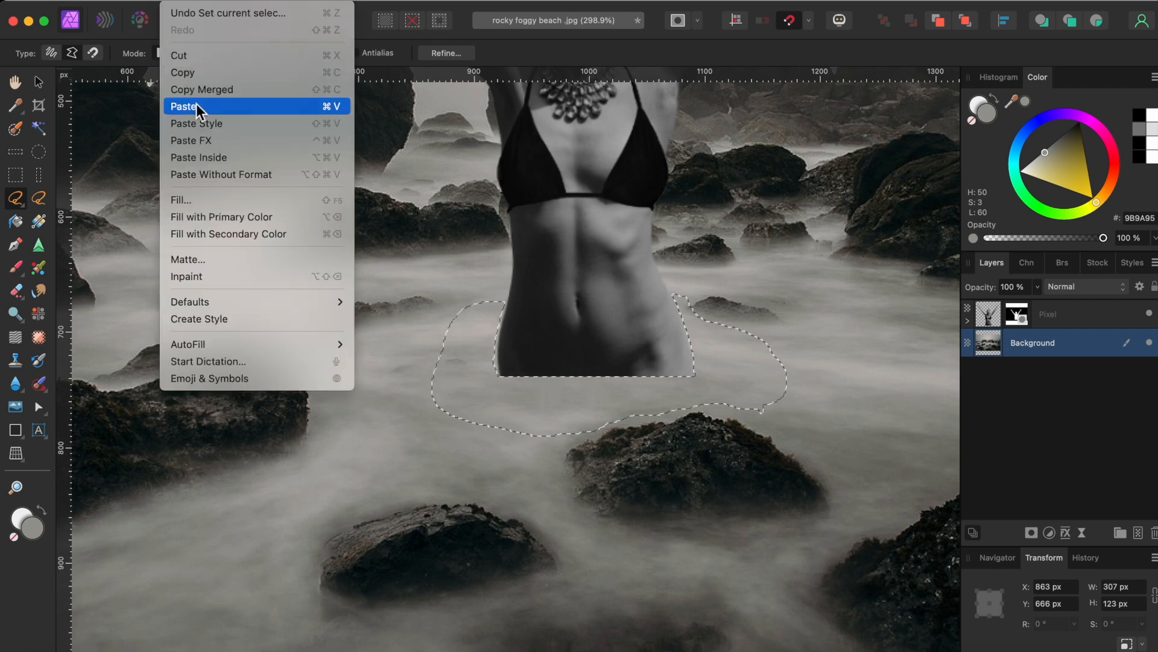
pyautogui.click(183, 106)
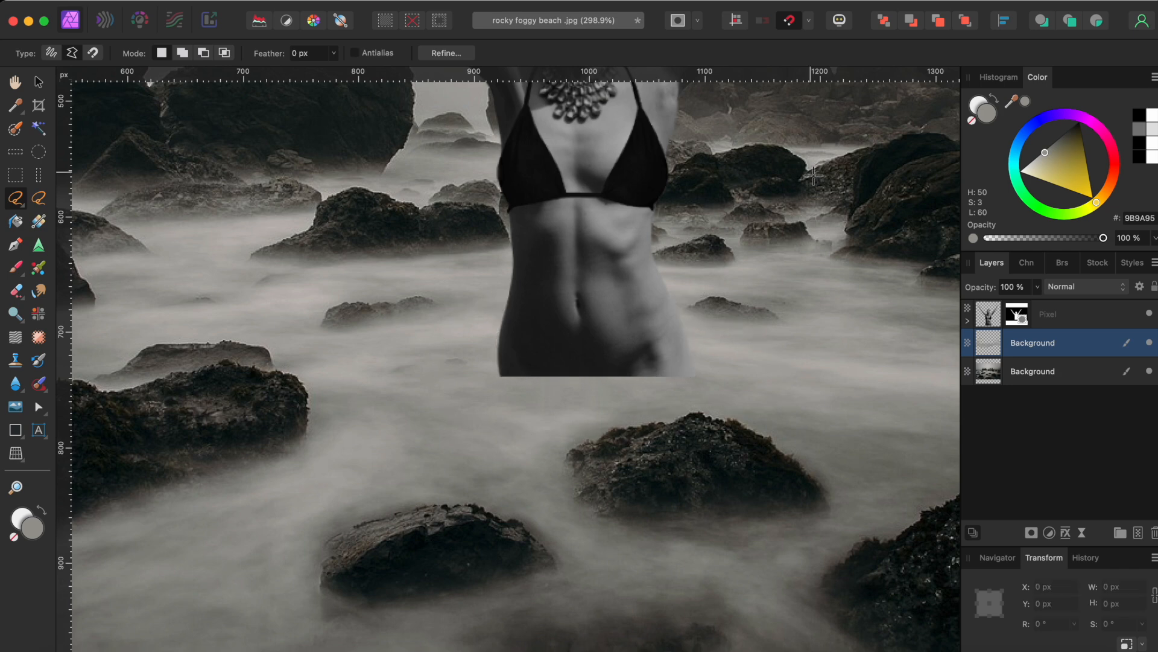
pyautogui.click(1048, 314)
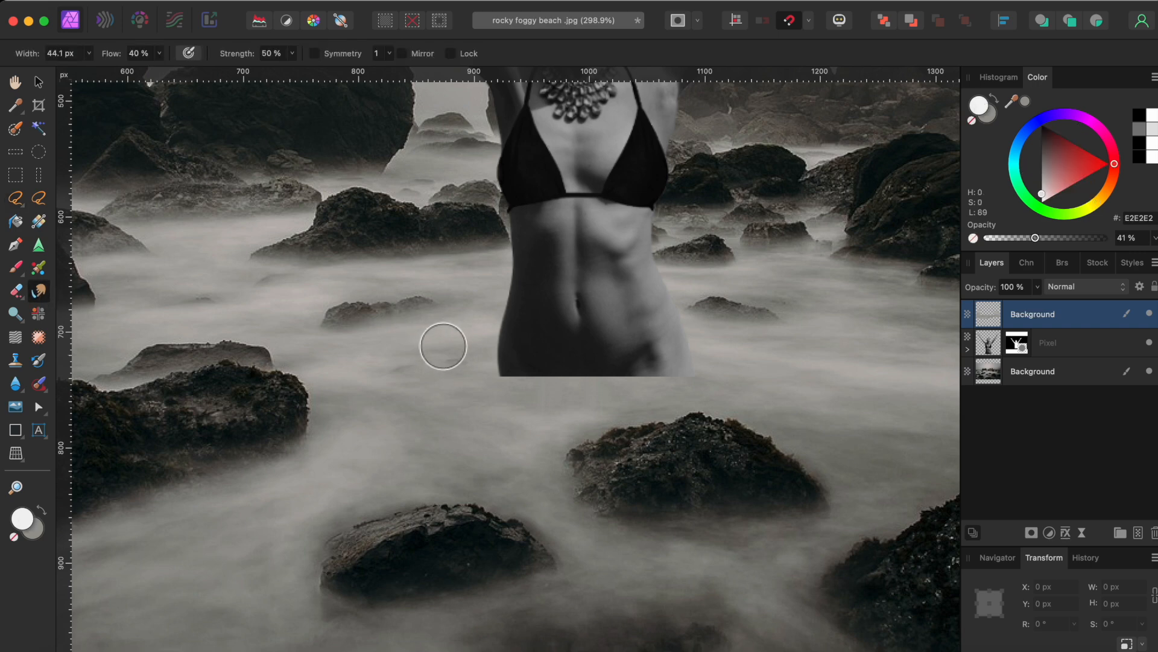
pyautogui.moveTo(1070, 341)
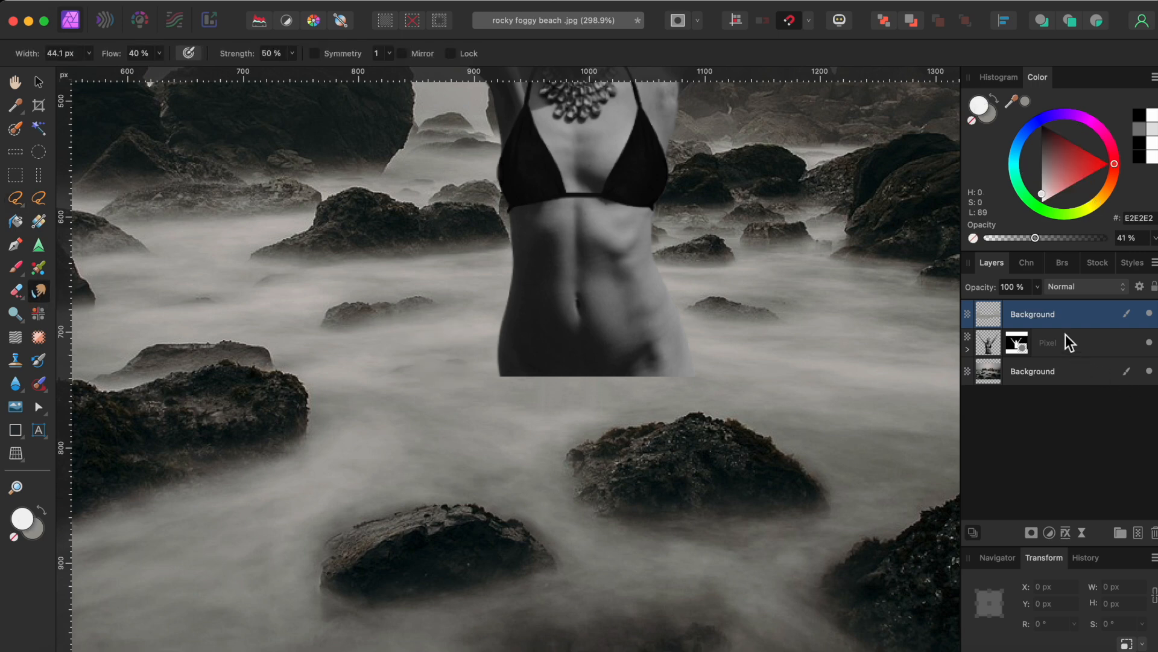
# Brush misty grey with a textured low-flow brush along her hips, stomach and waist edge to fade into the fog.
pyautogui.click(1062, 262)
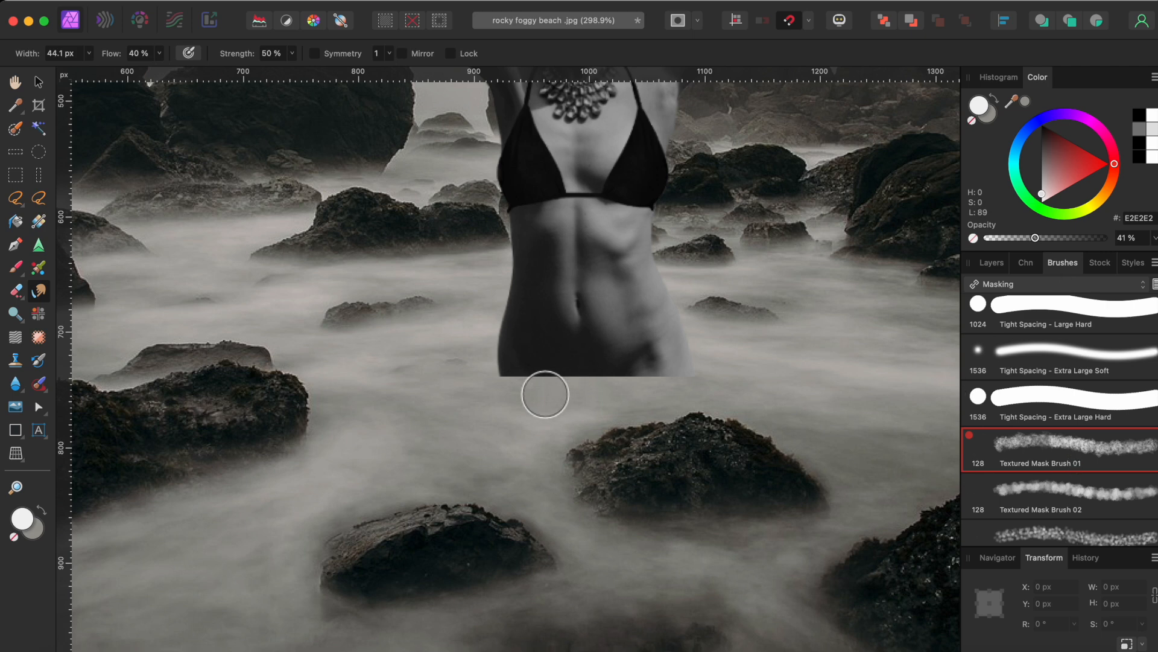
pyautogui.click(991, 262)
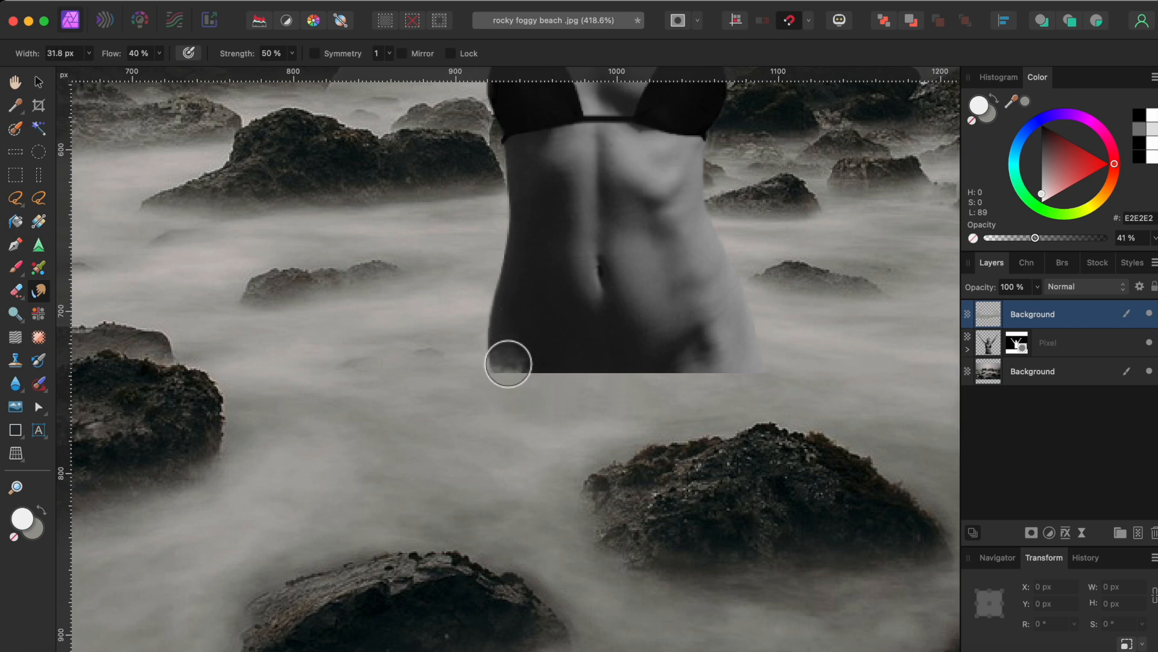
pyautogui.moveTo(508, 364); pyautogui.dragTo(485, 310)
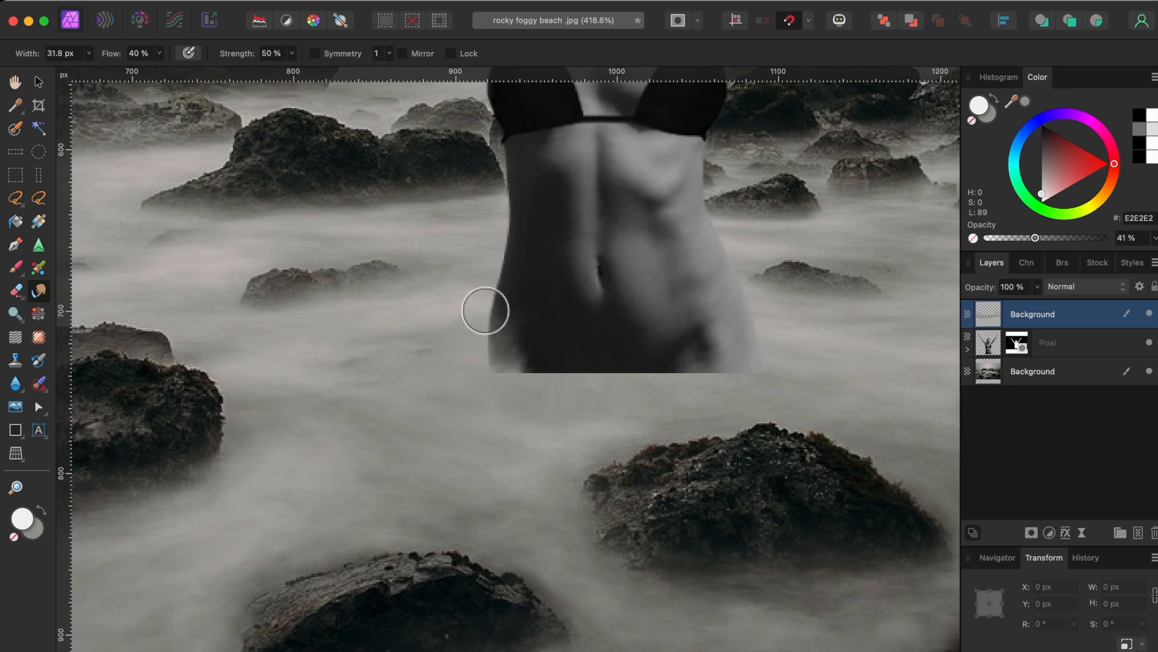
pyautogui.moveTo(484, 310); pyautogui.dragTo(548, 401)
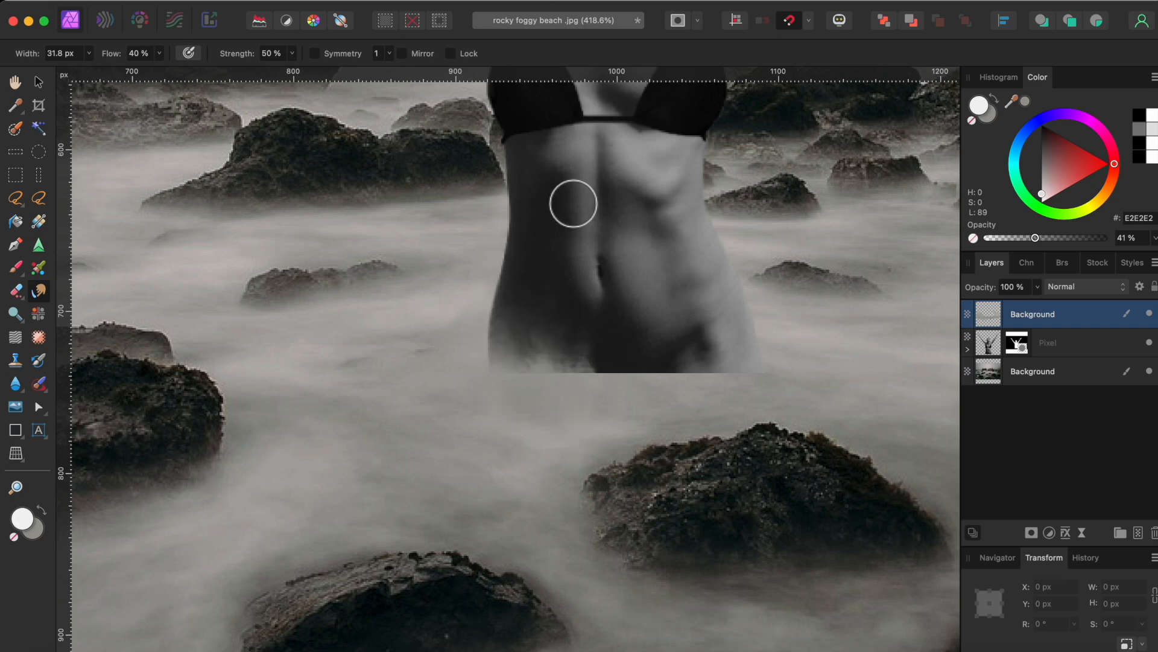
pyautogui.moveTo(572, 202); pyautogui.dragTo(620, 286)
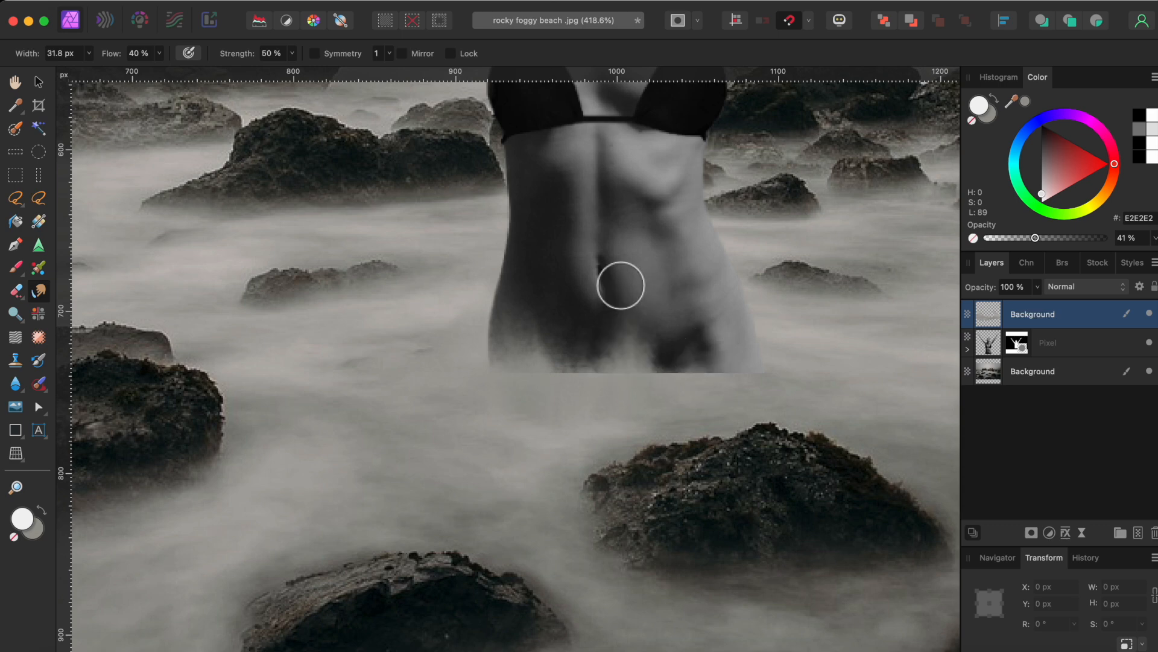
pyautogui.moveTo(620, 286); pyautogui.dragTo(777, 346)
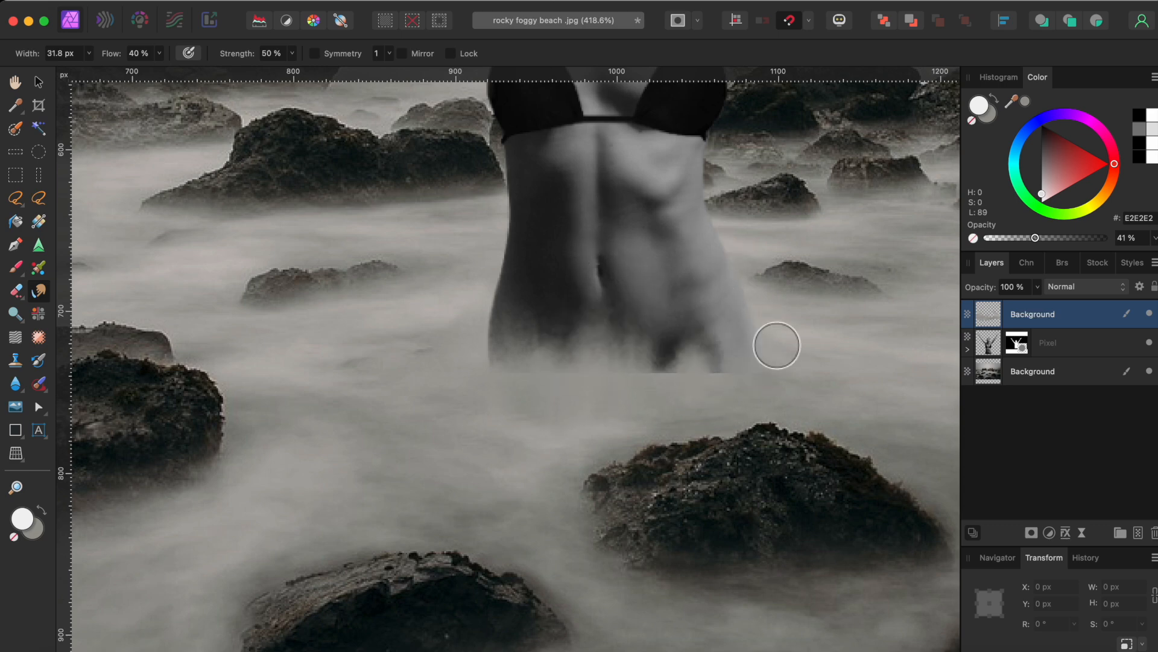
pyautogui.moveTo(776, 345); pyautogui.dragTo(633, 317)
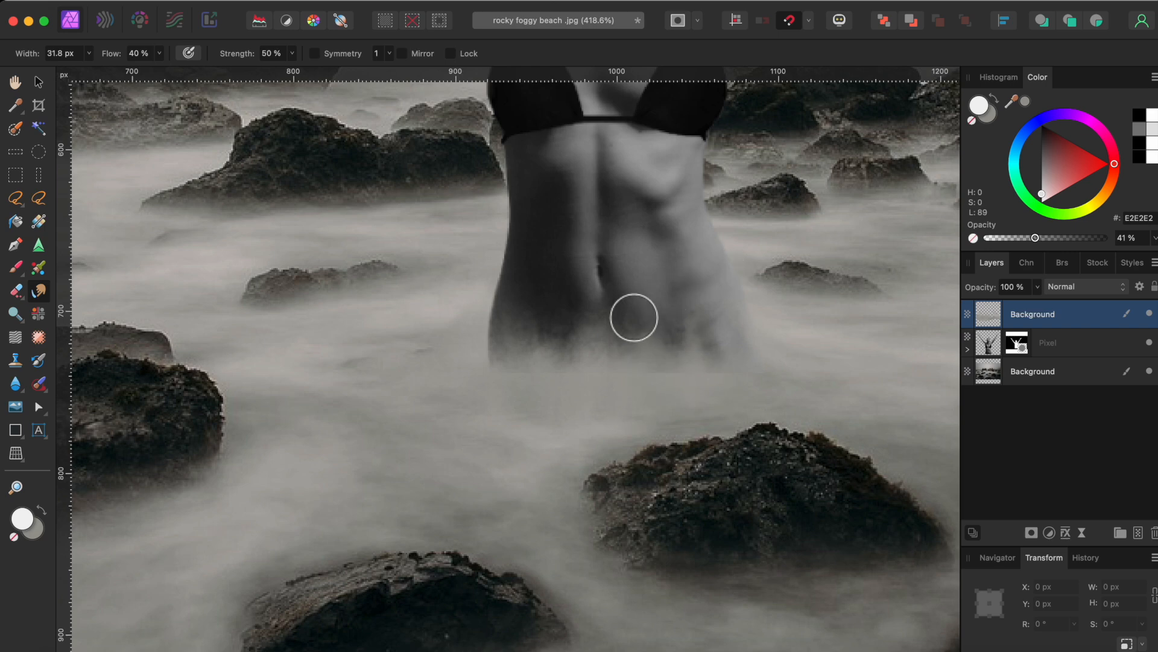
pyautogui.moveTo(633, 317); pyautogui.dragTo(728, 333)
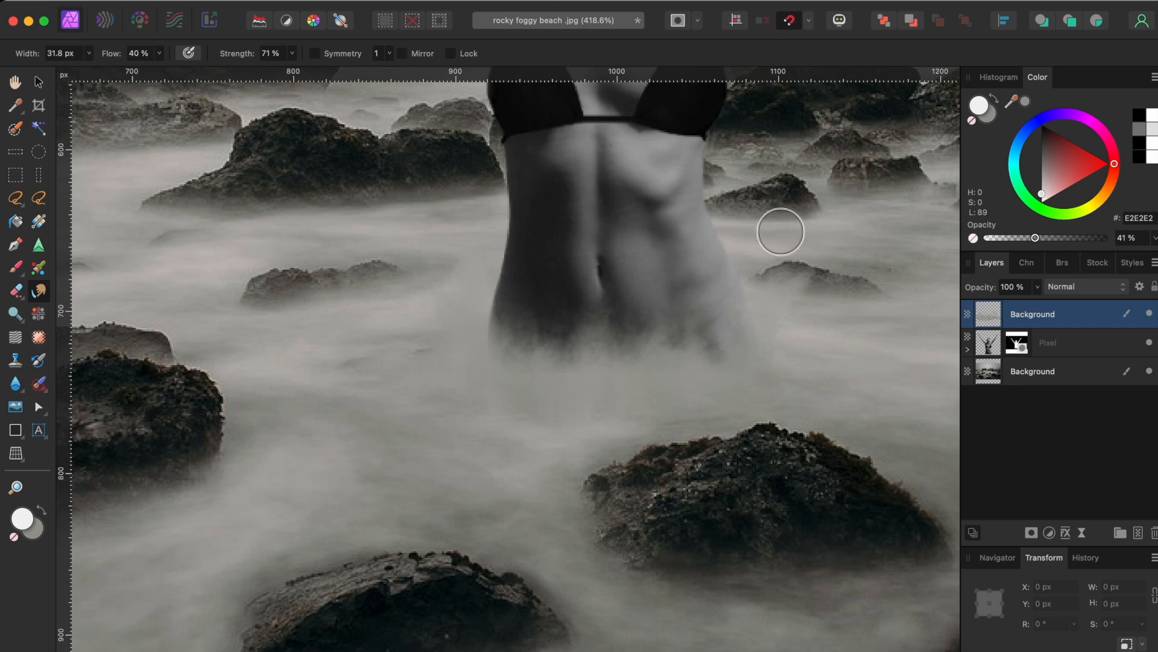
pyautogui.scroll(-3)
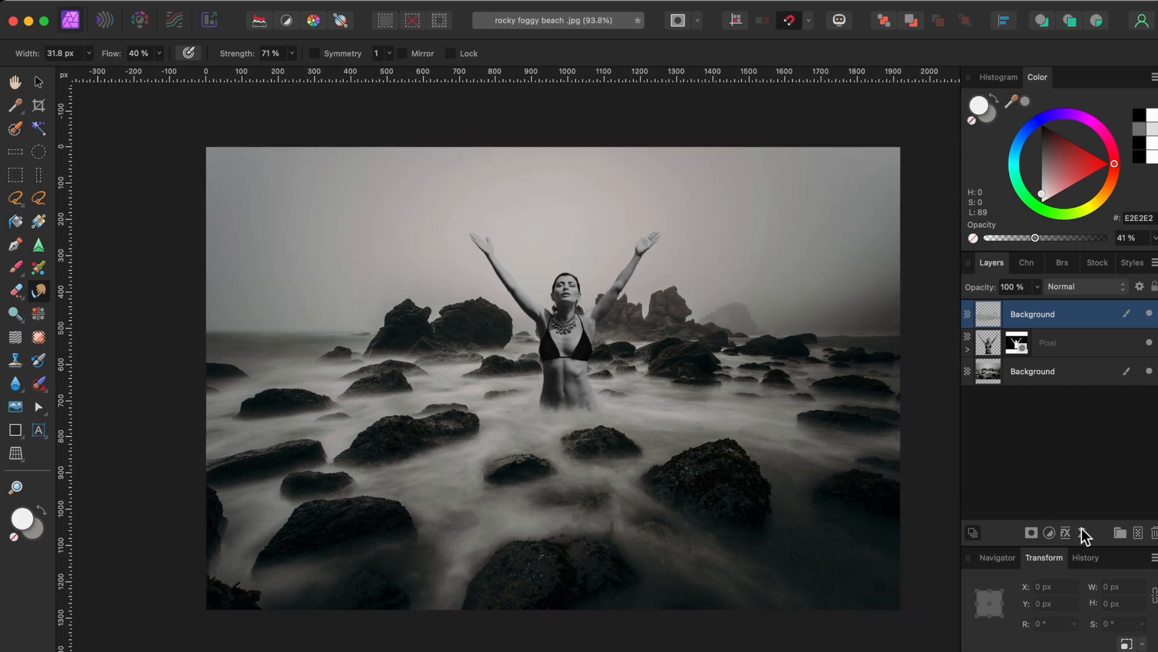
pyautogui.moveTo(1065, 532)
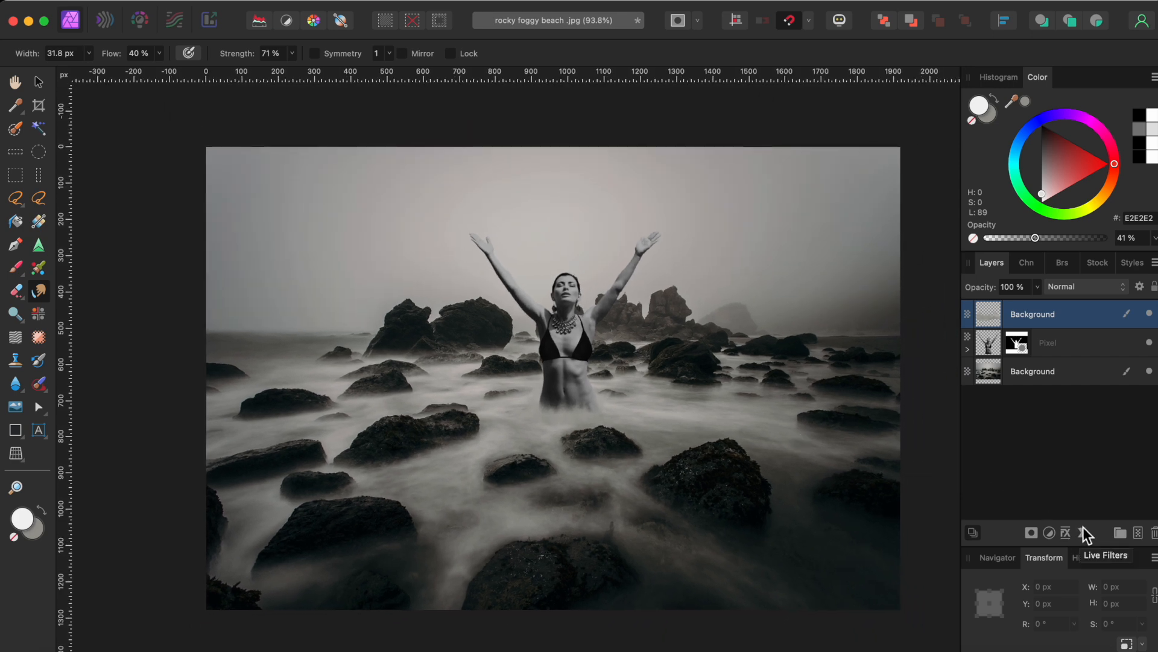
# Add a live Lighting filter and position the light source directly above the woman.
pyautogui.click(1066, 532)
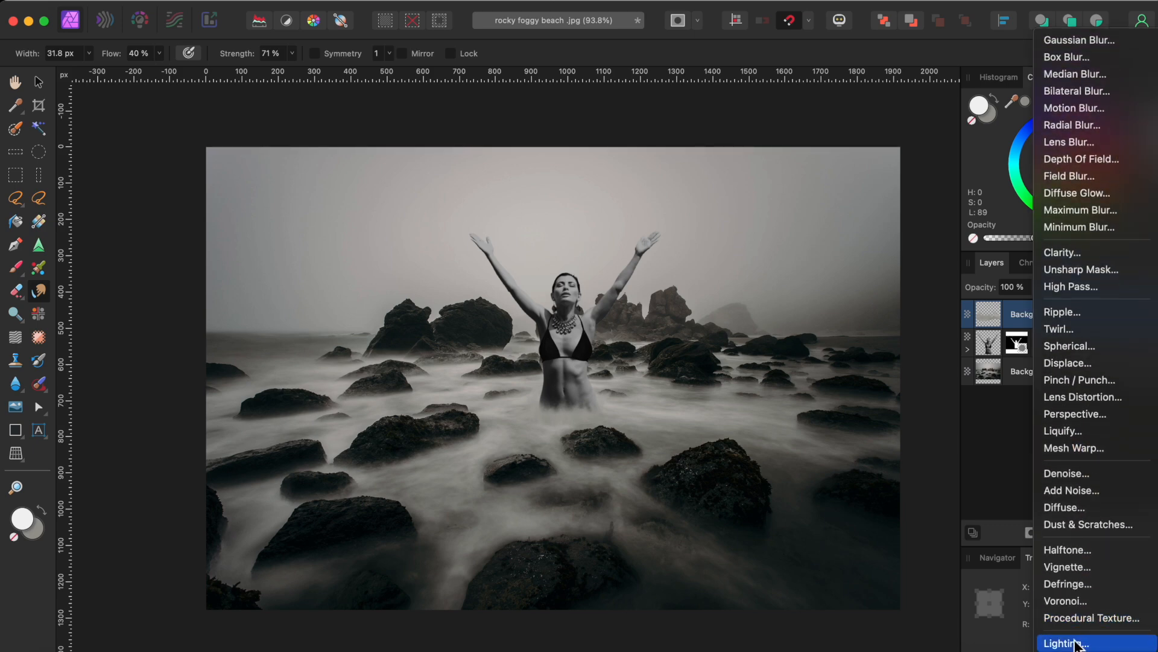
pyautogui.click(1064, 643)
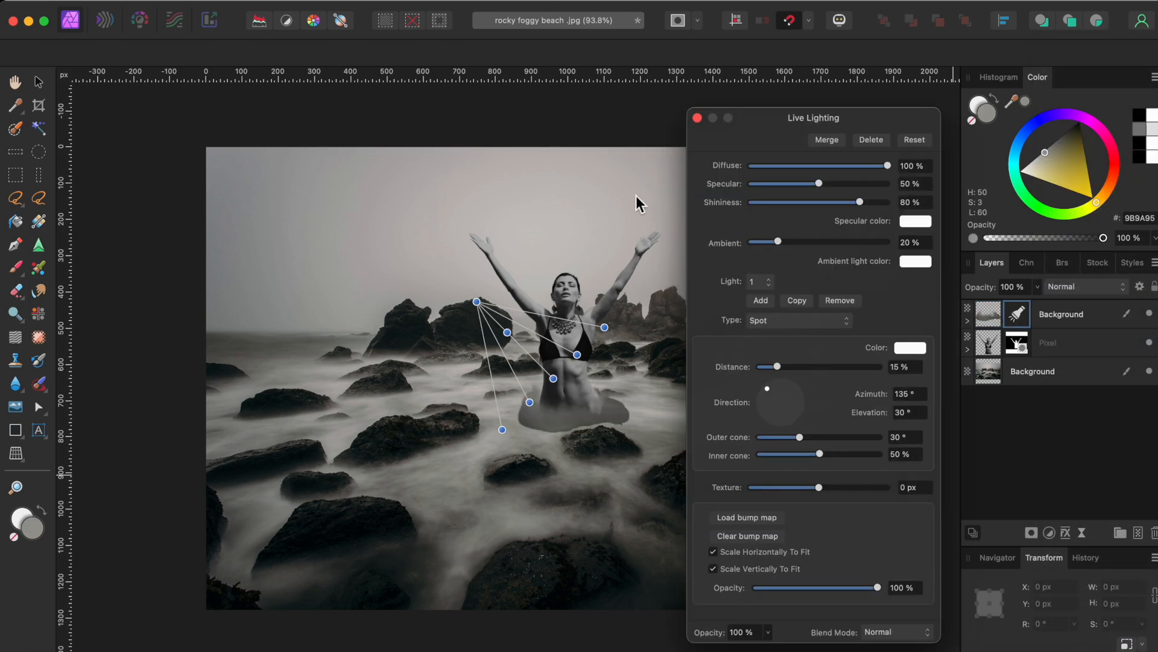
pyautogui.moveTo(812, 117); pyautogui.dragTo(202, 102)
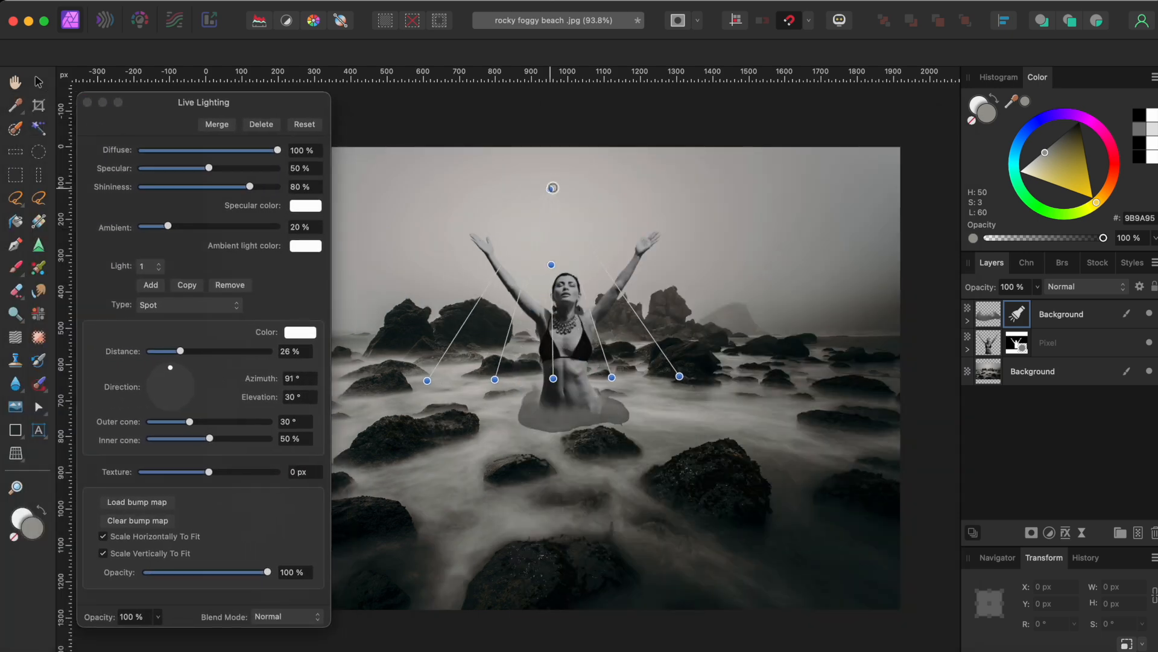
pyautogui.moveTo(552, 189); pyautogui.dragTo(559, 123)
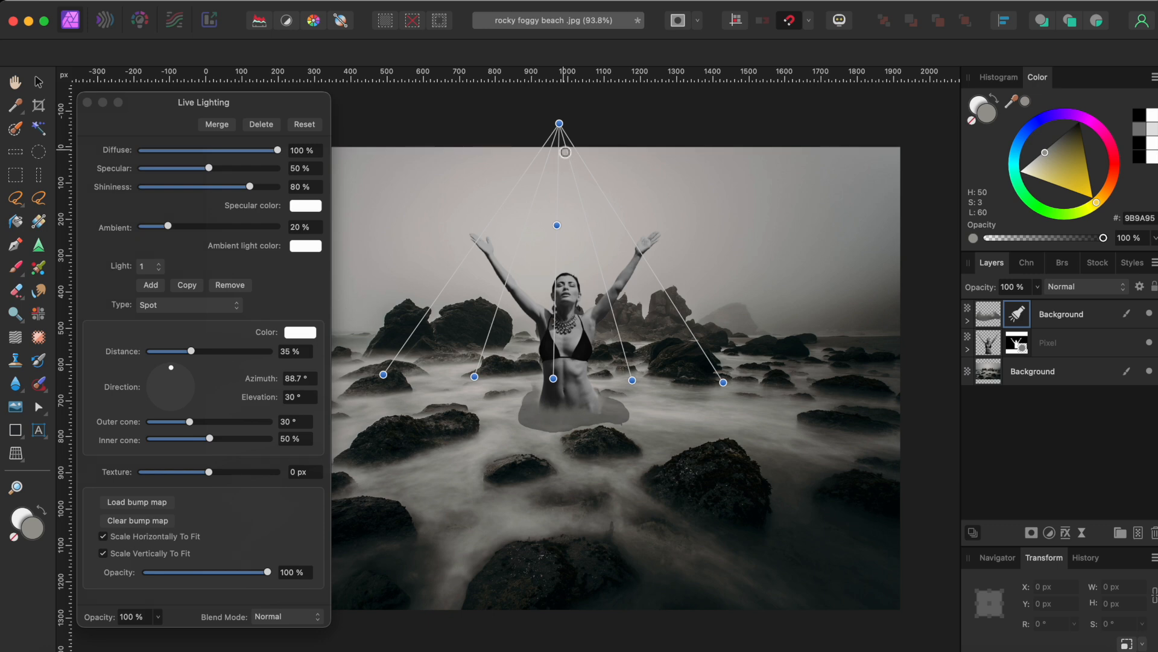
pyautogui.moveTo(1029, 327)
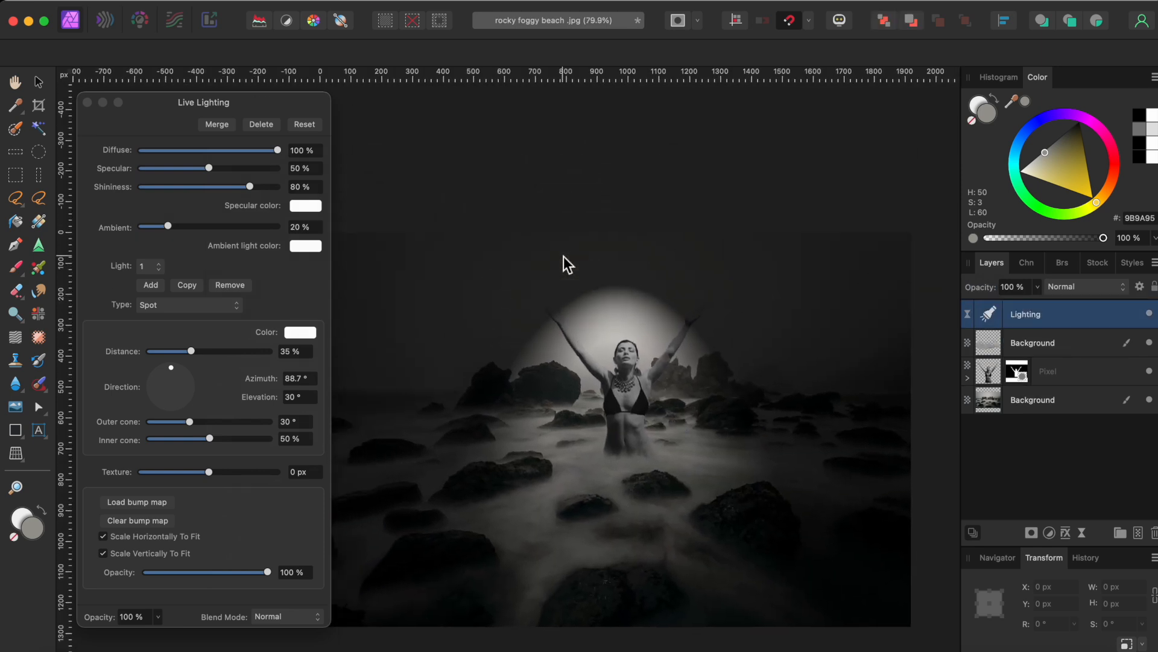
pyautogui.moveTo(567, 265); pyautogui.dragTo(614, 183)
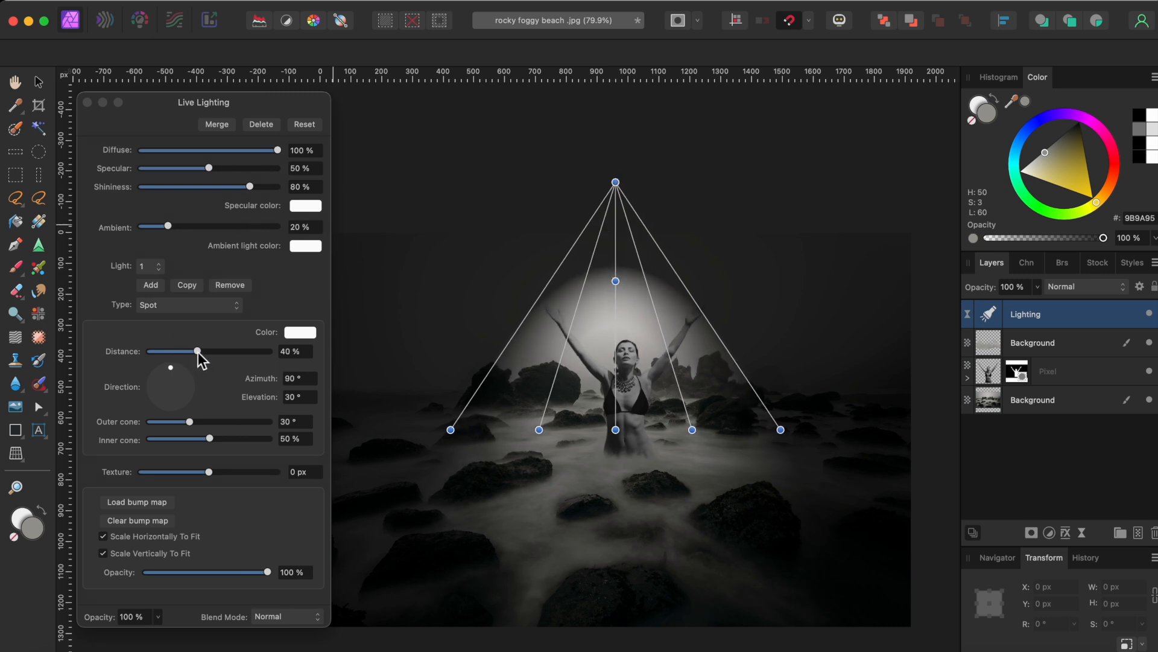
# Narrow the spotlight cone, steepen its elevation onto her and raise the ambient light slightly.
pyautogui.moveTo(196, 351); pyautogui.dragTo(210, 351)
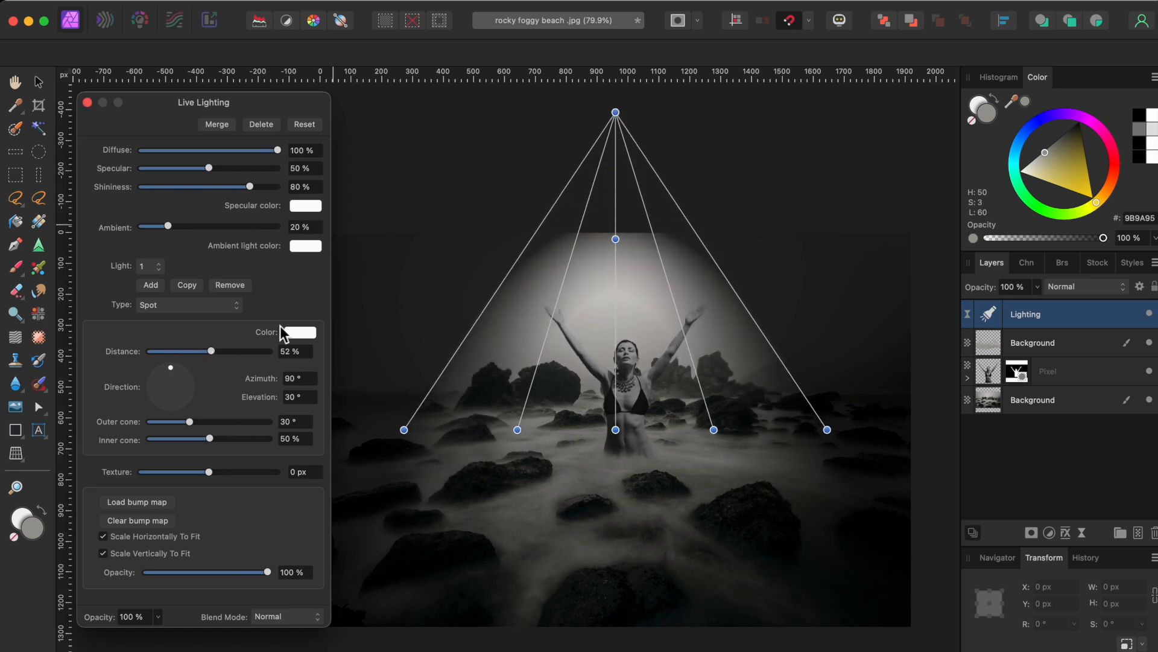
pyautogui.moveTo(615, 112); pyautogui.dragTo(617, 123)
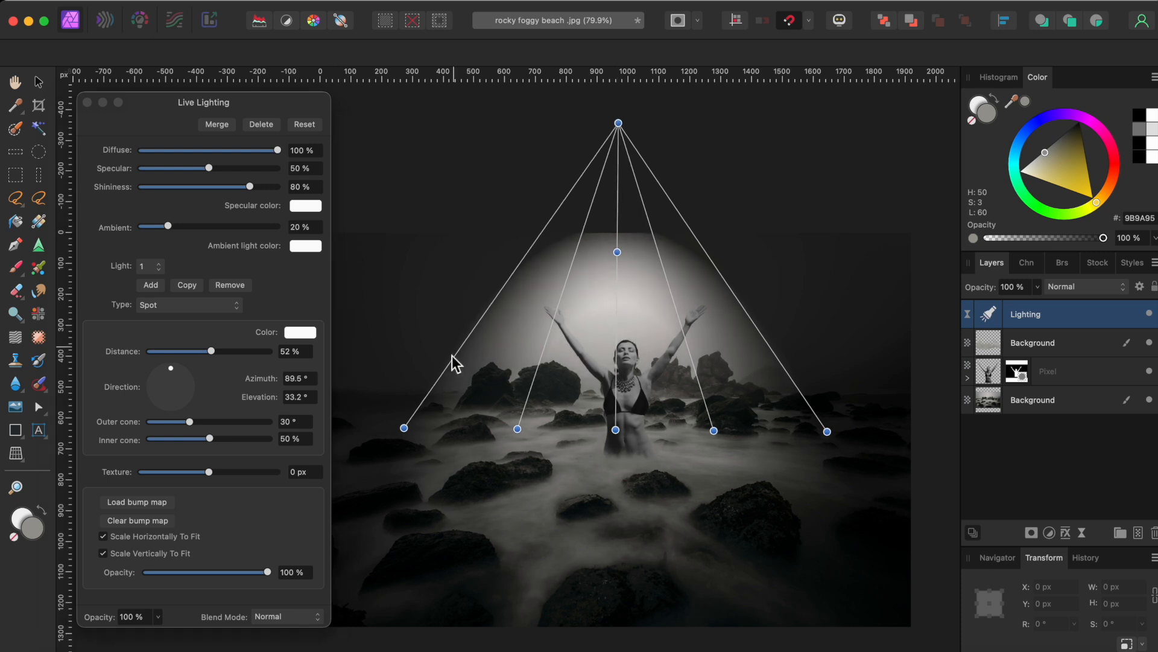
pyautogui.moveTo(191, 421); pyautogui.dragTo(179, 422)
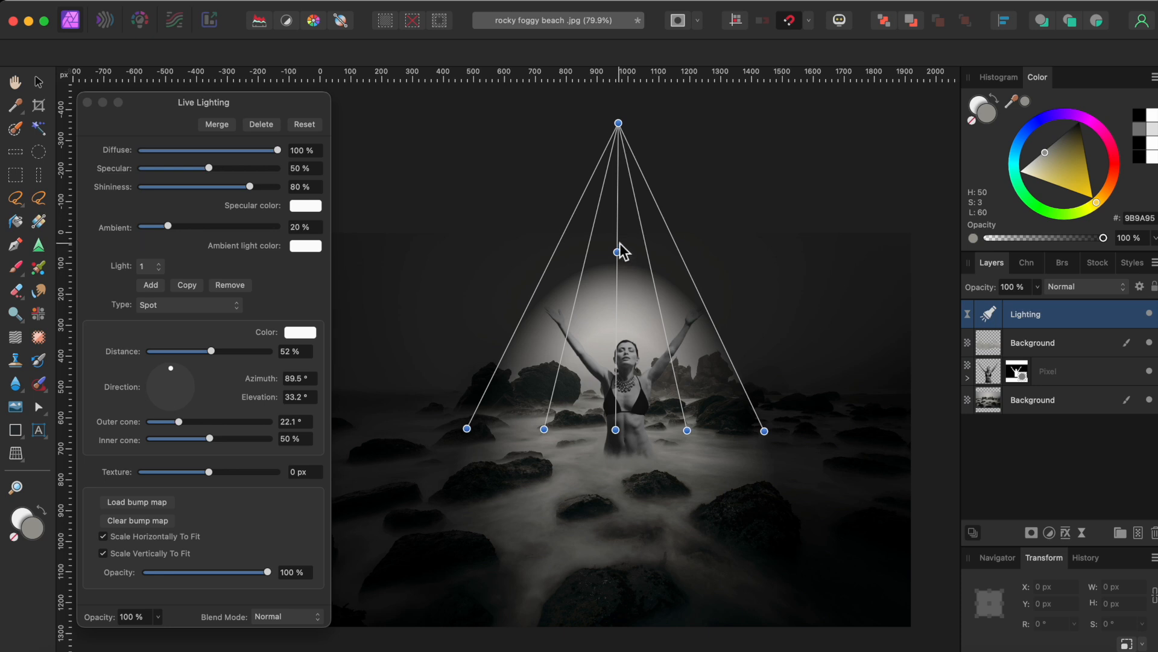
pyautogui.moveTo(617, 123); pyautogui.dragTo(614, 83)
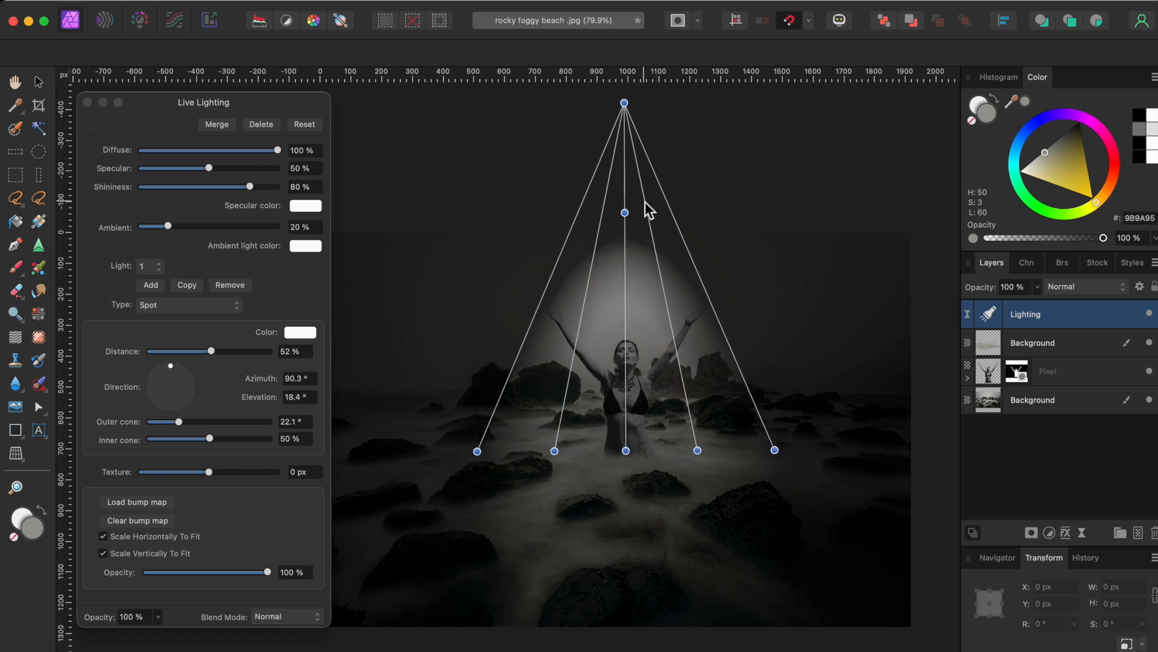
pyautogui.moveTo(625, 212); pyautogui.dragTo(625, 172)
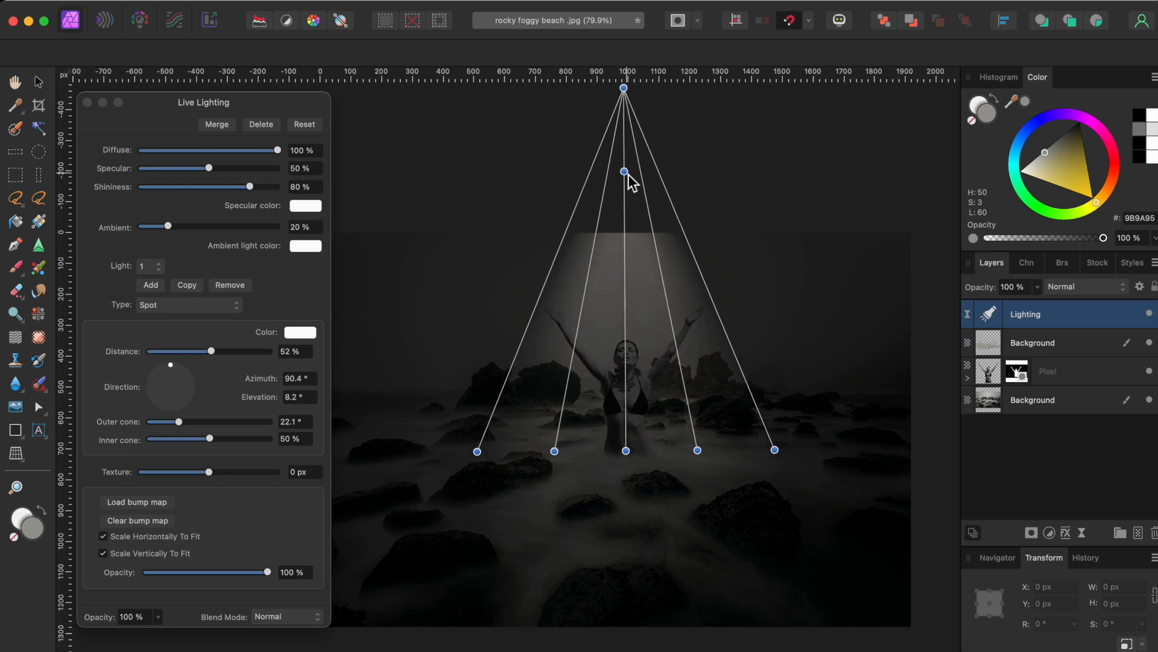
pyautogui.moveTo(623, 171); pyautogui.dragTo(624, 205)
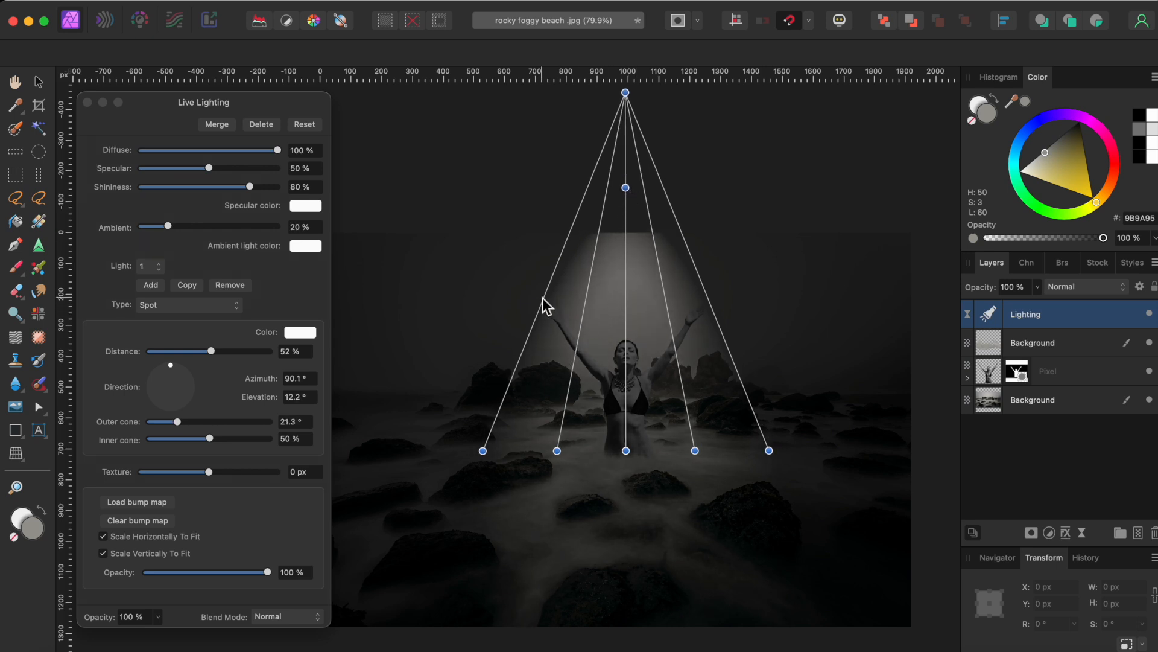
pyautogui.moveTo(536, 410)
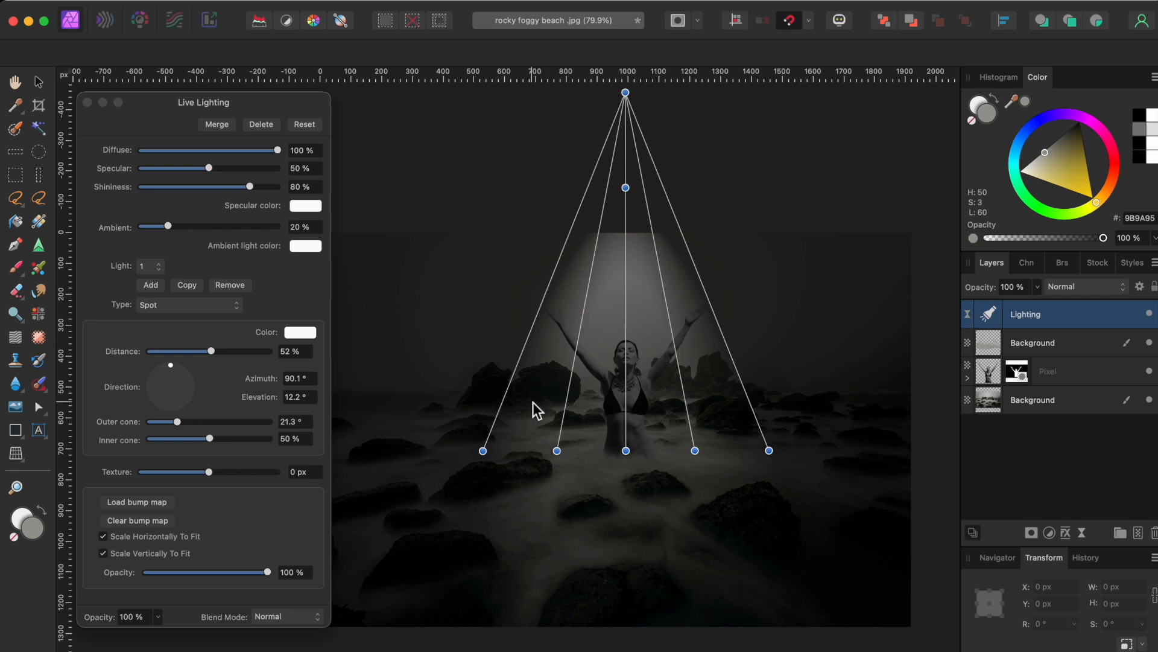
pyautogui.moveTo(623, 268)
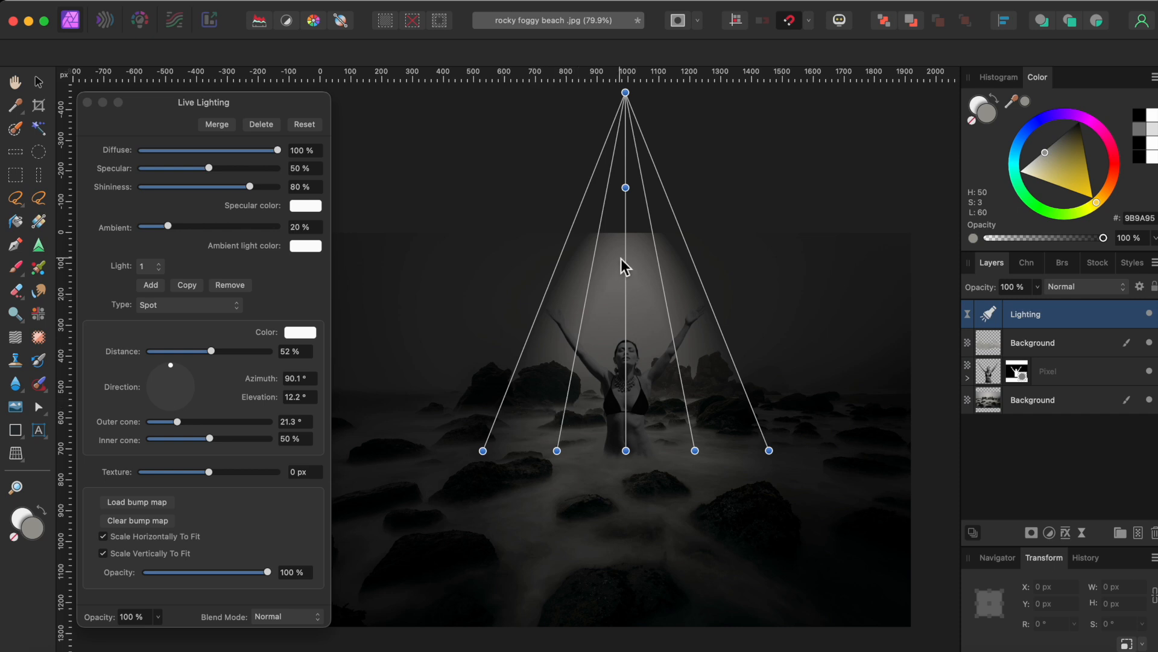
pyautogui.moveTo(167, 226); pyautogui.dragTo(202, 225)
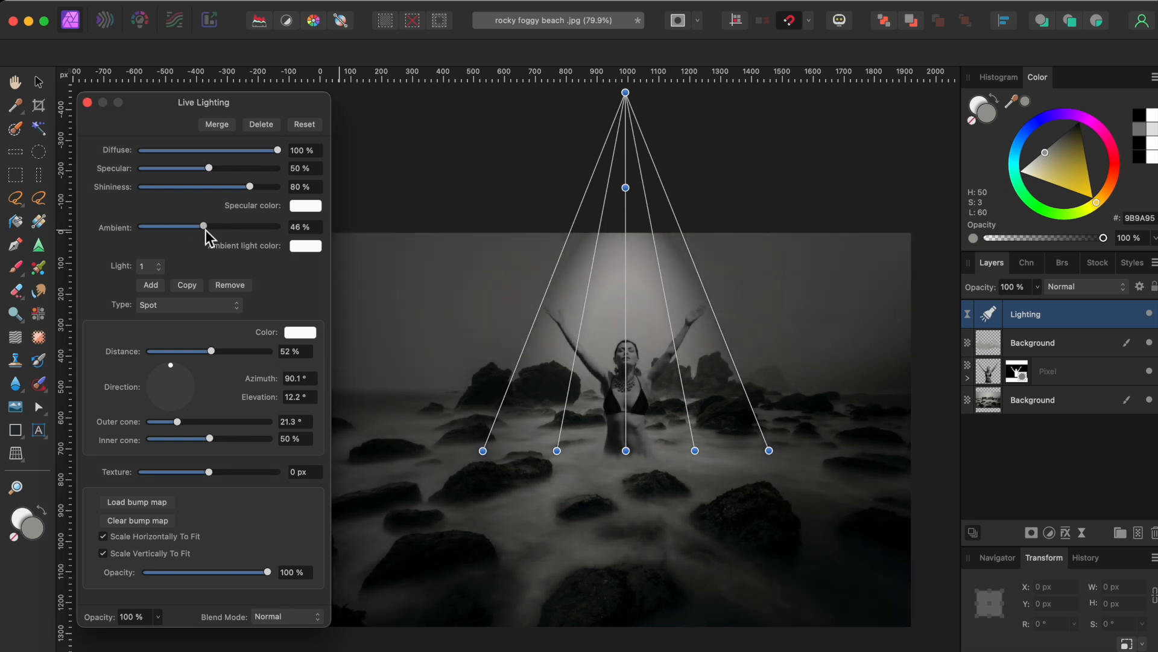
pyautogui.moveTo(203, 227); pyautogui.dragTo(192, 227)
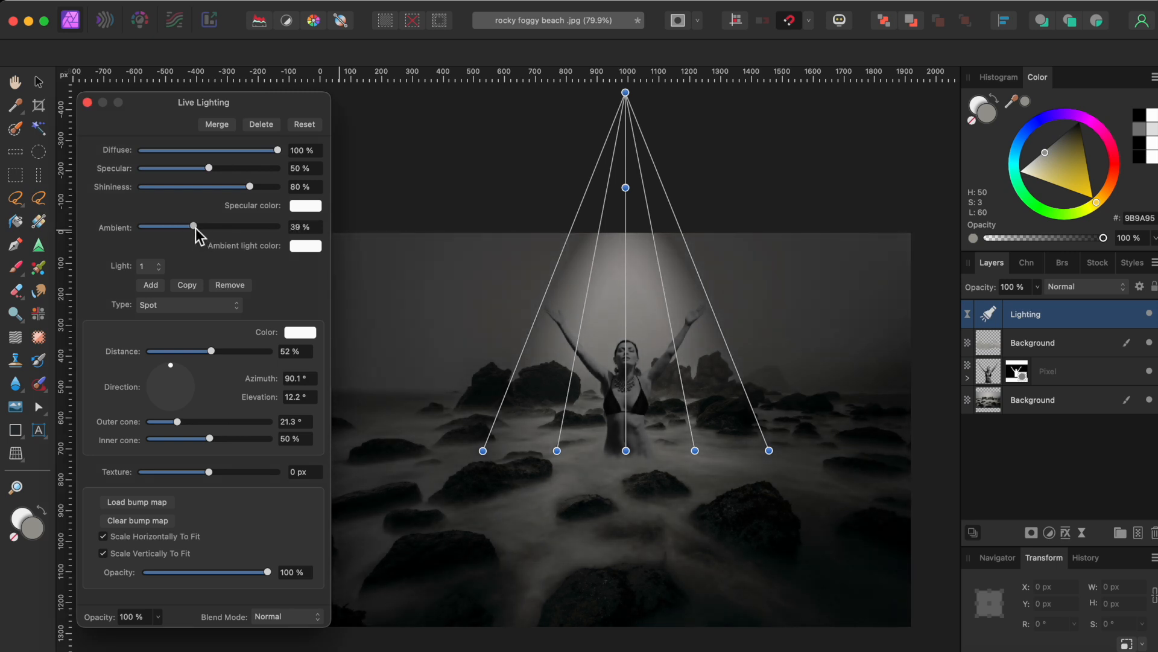
pyautogui.moveTo(147, 351)
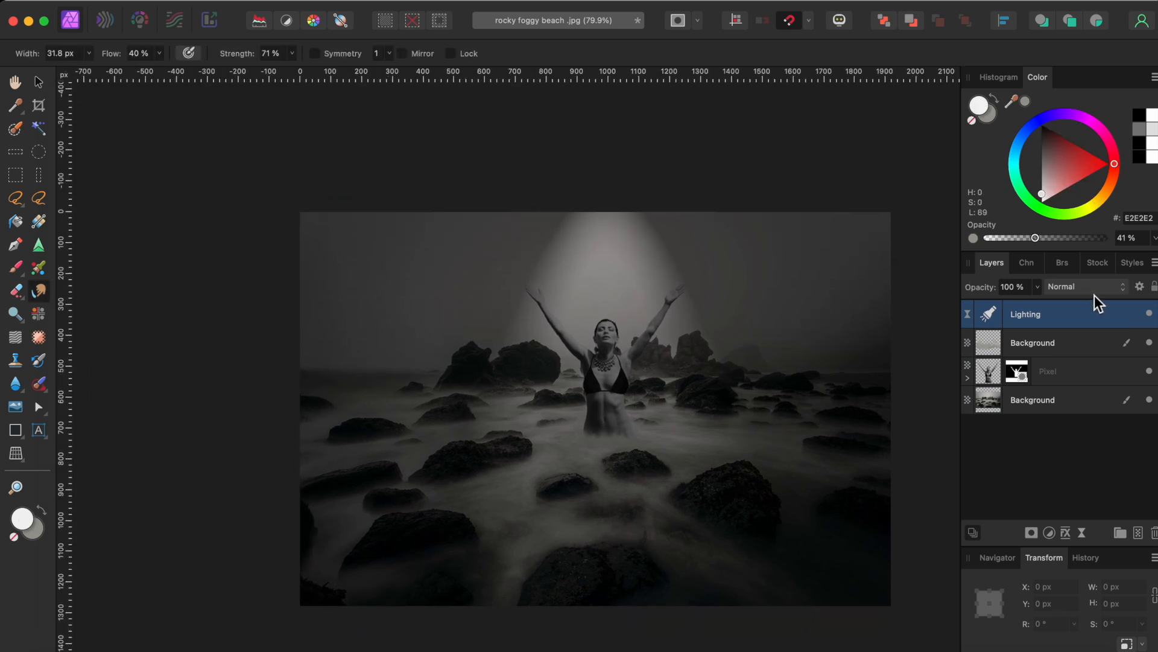
# Set the Lighting layer's blend mode to Soft Light.
pyautogui.click(1082, 287)
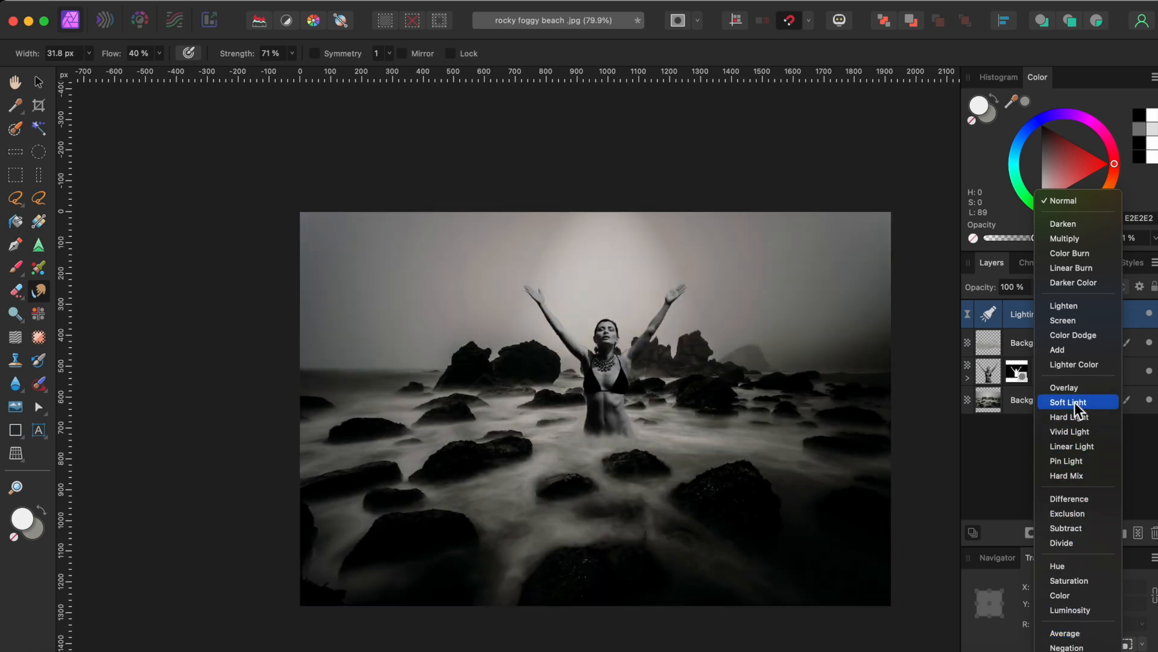
pyautogui.click(1068, 402)
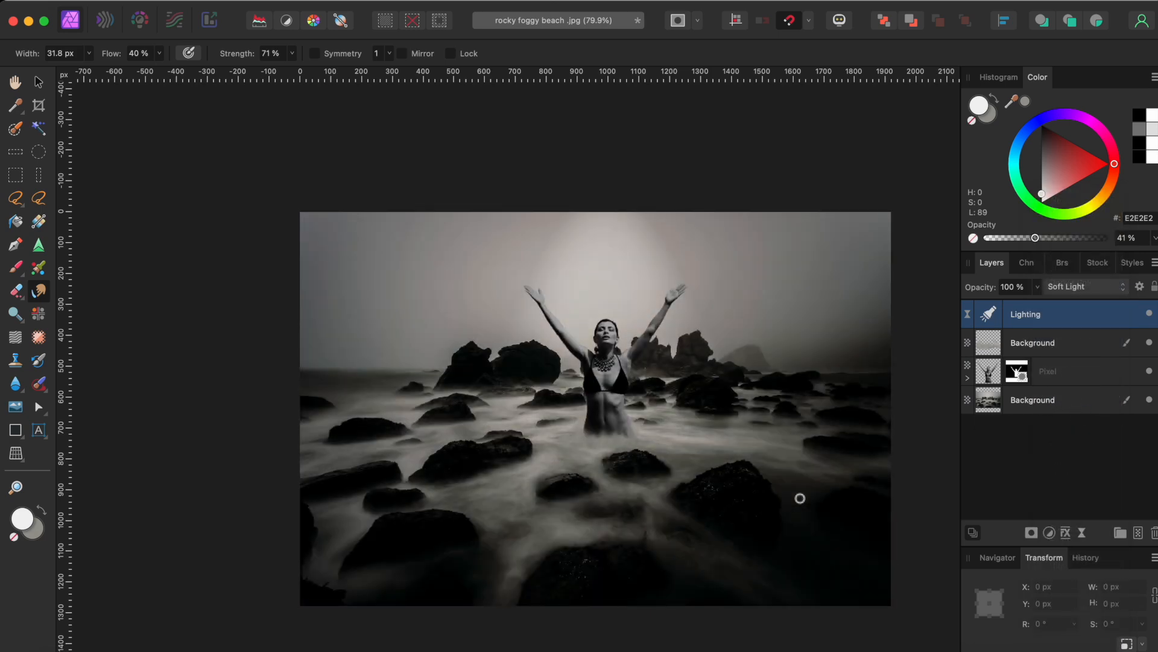